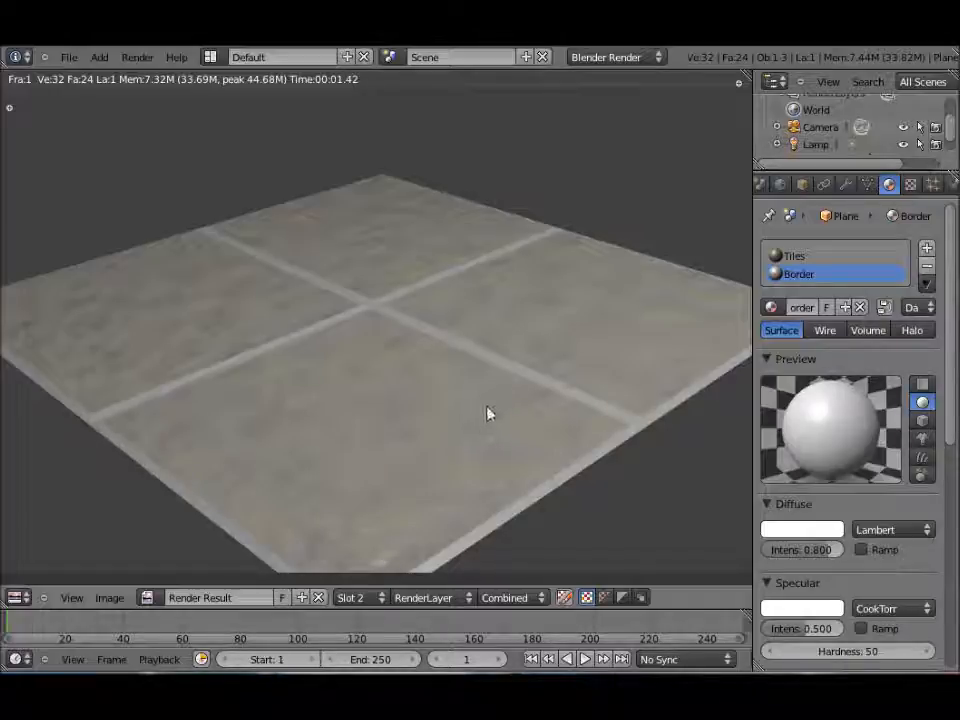
mouse_move(445, 393)
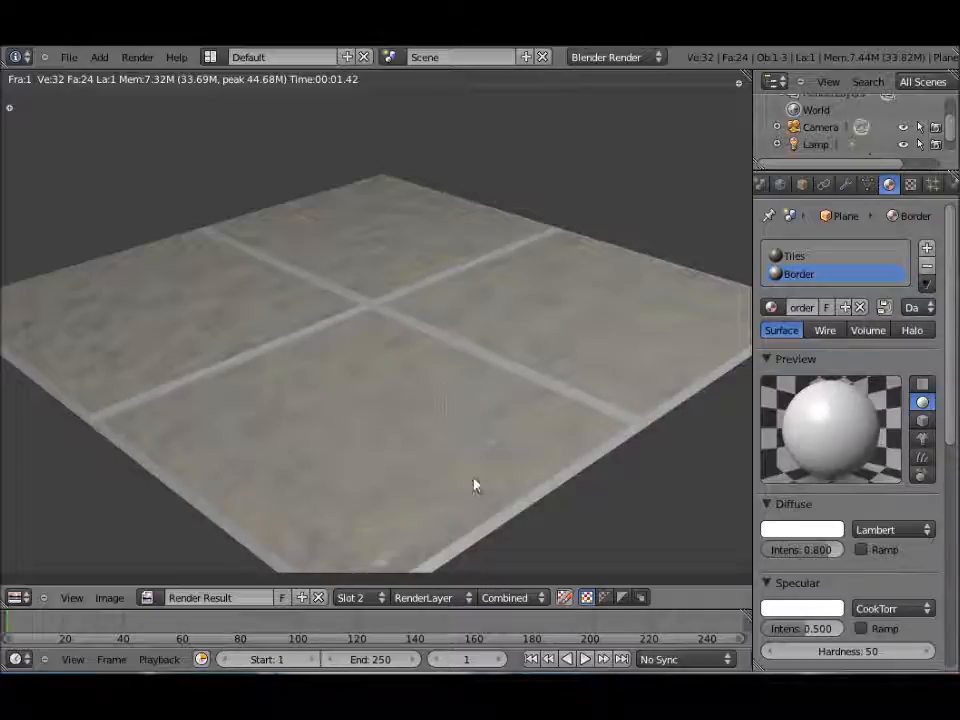
mouse_move(420, 455)
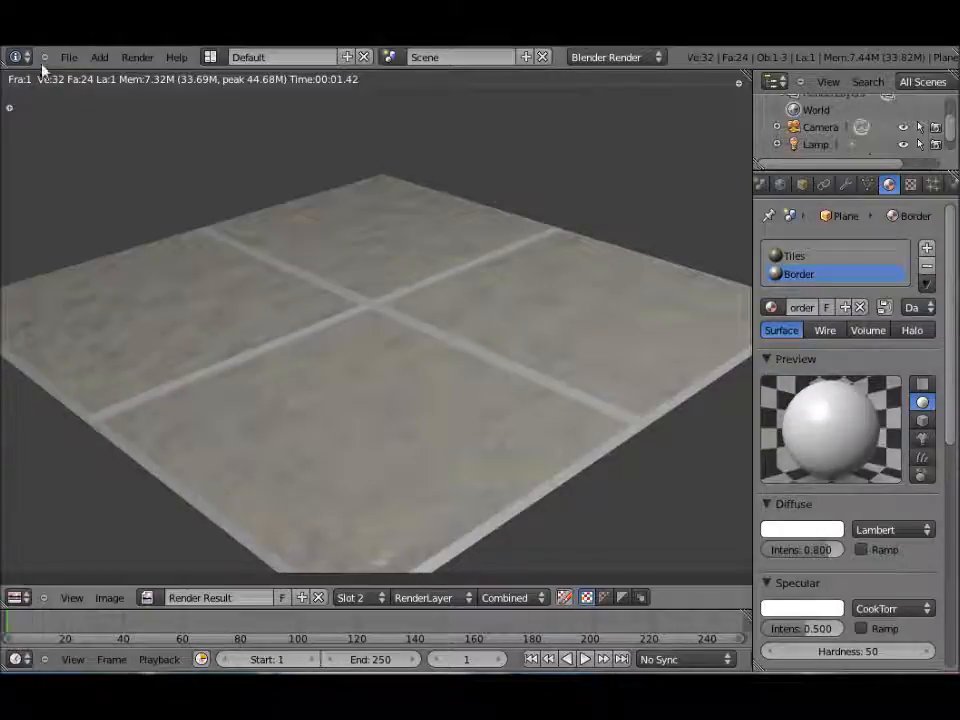
Start a new file, delete the default cube and add a mesh plane at the origin
click(68, 57)
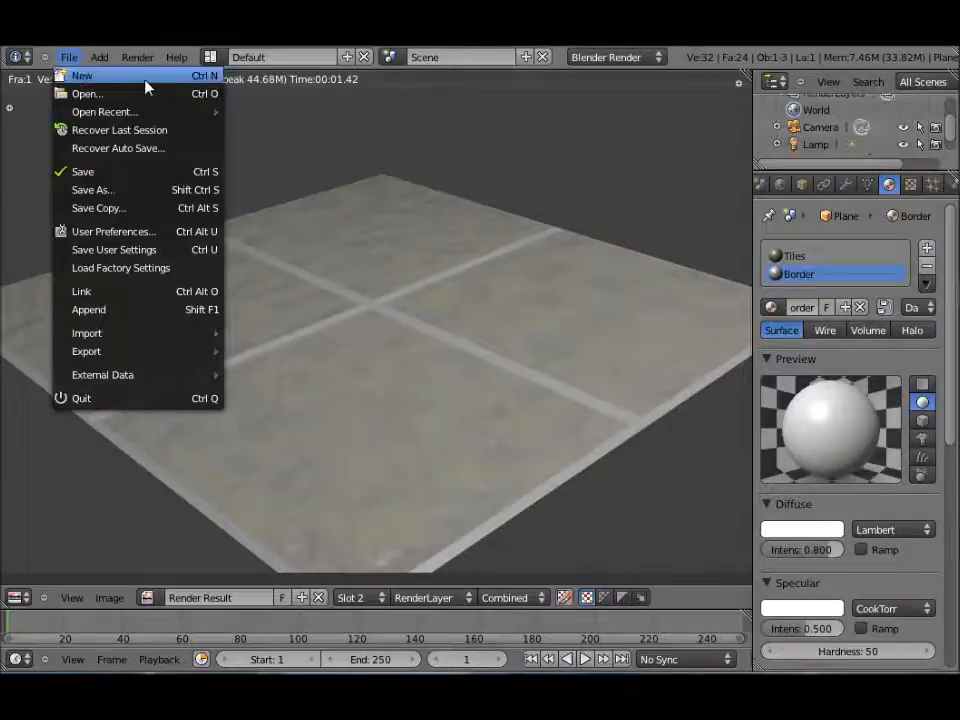
click(82, 75)
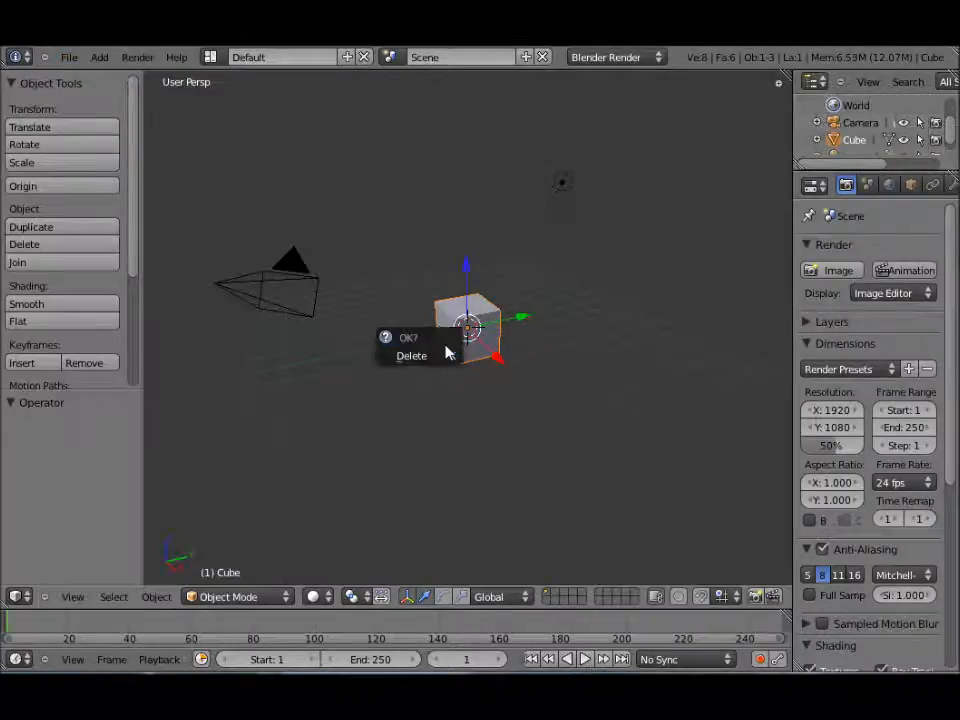
click(411, 356)
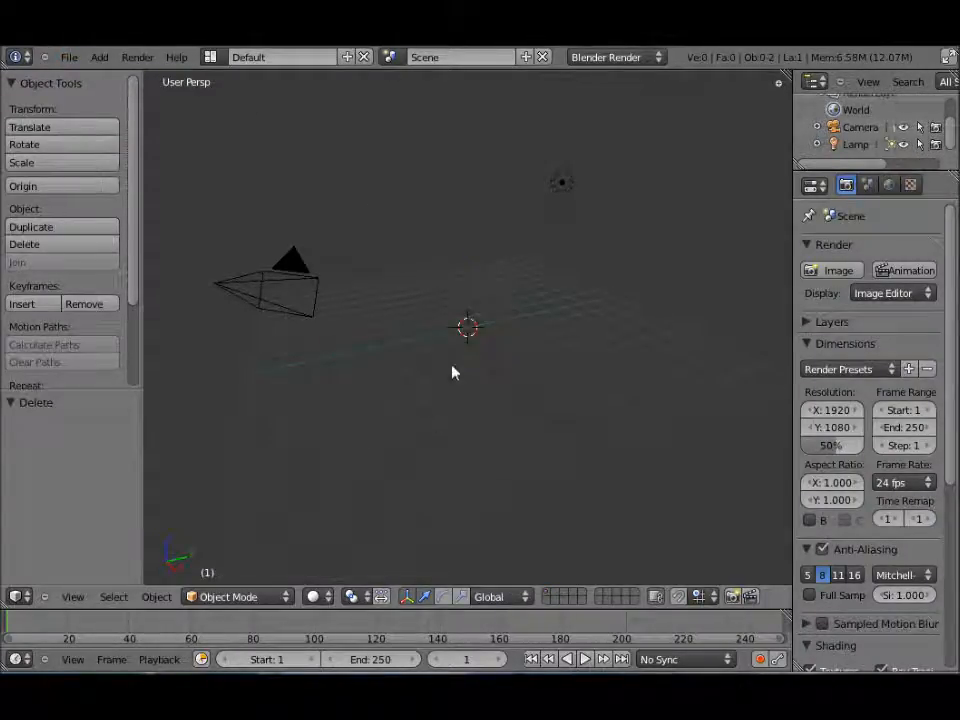
click(98, 57)
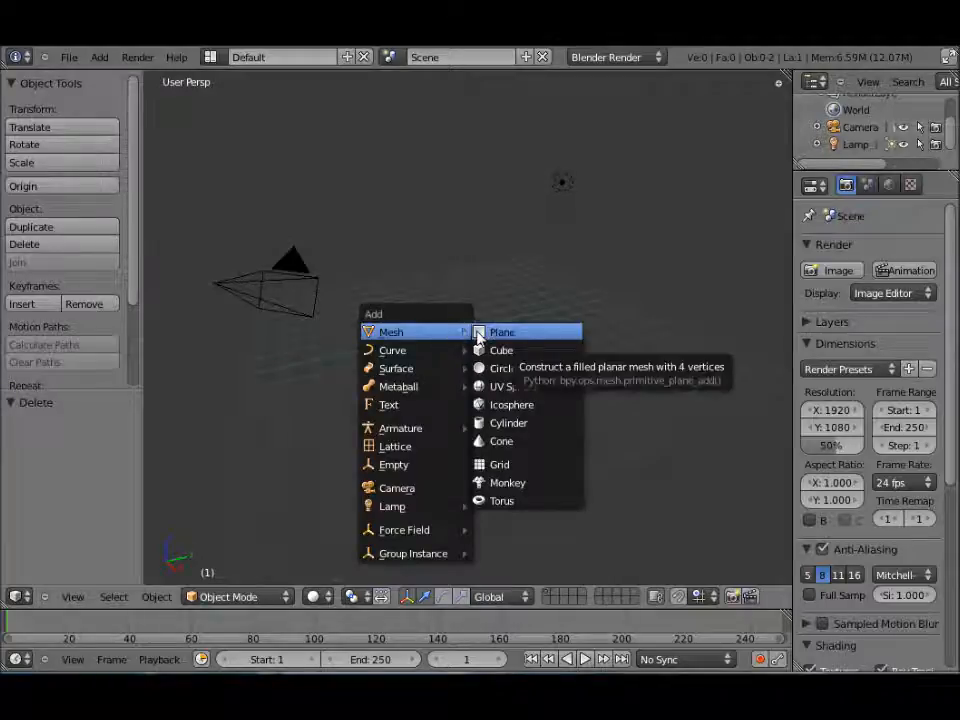
click(502, 331)
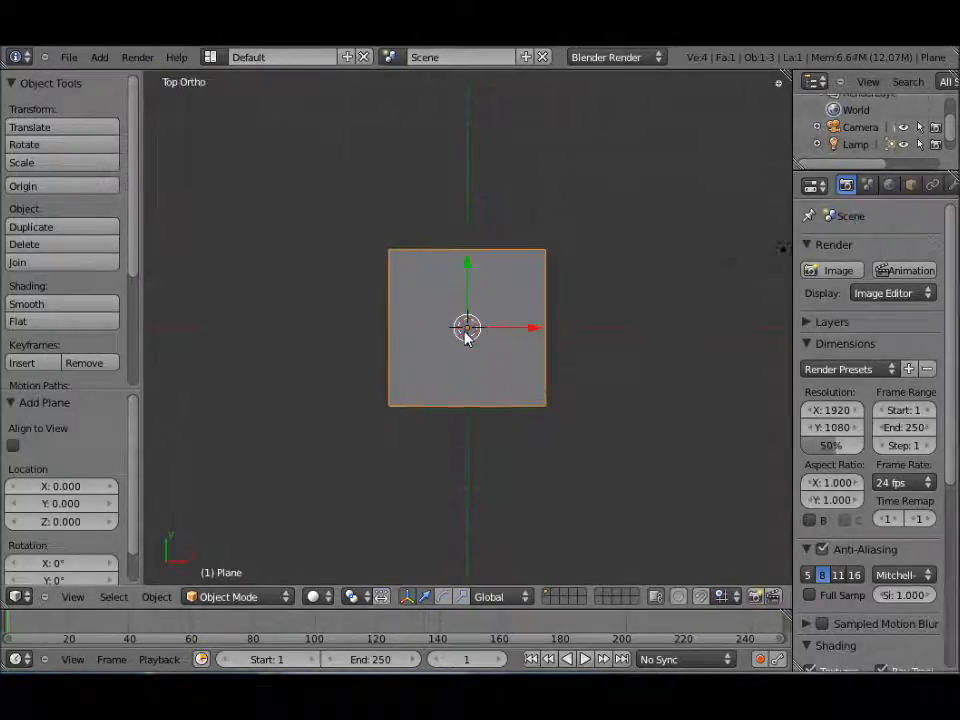
In Edit Mode, reshape the plane into a block tile of 8 vertices and 6 faces
key(Tab)
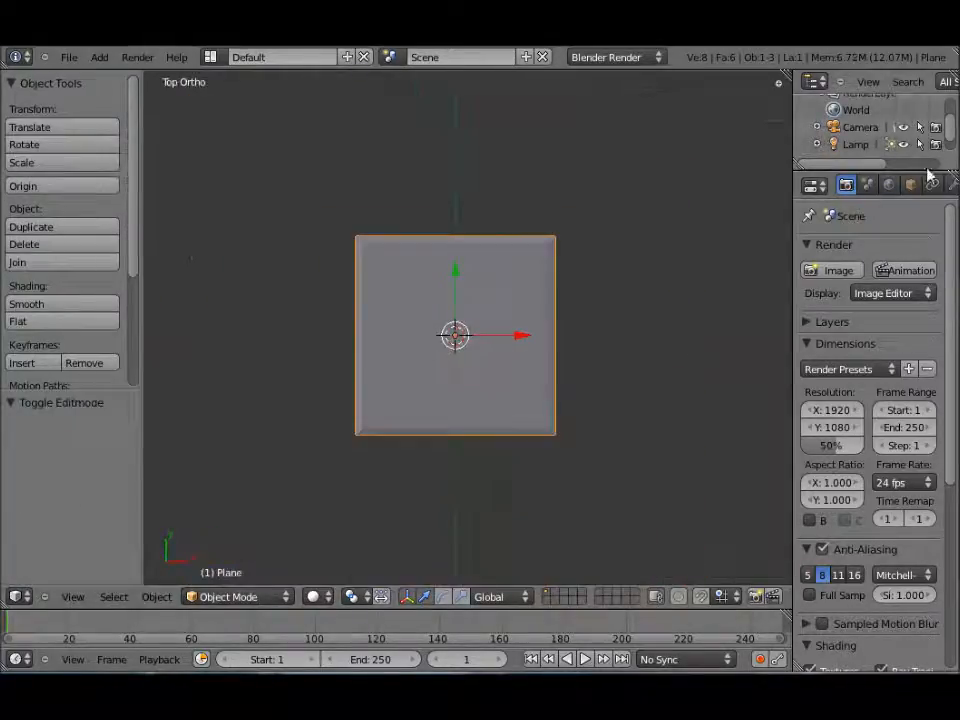
Add two Array modifiers with Count 2, offset along X and Y
click(881, 184)
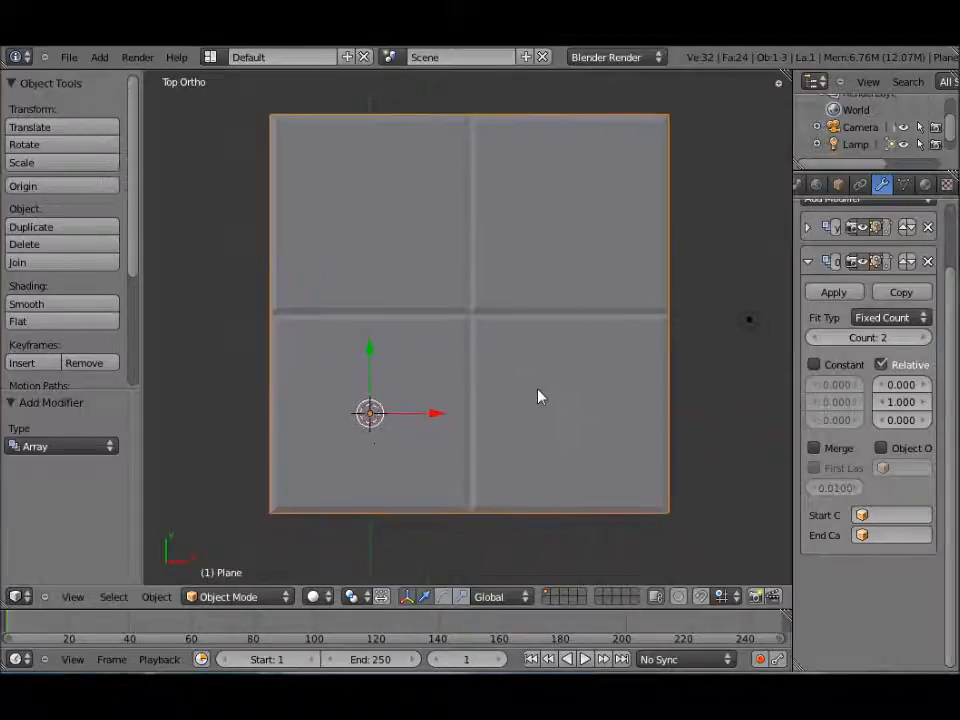
mouse_move(500, 375)
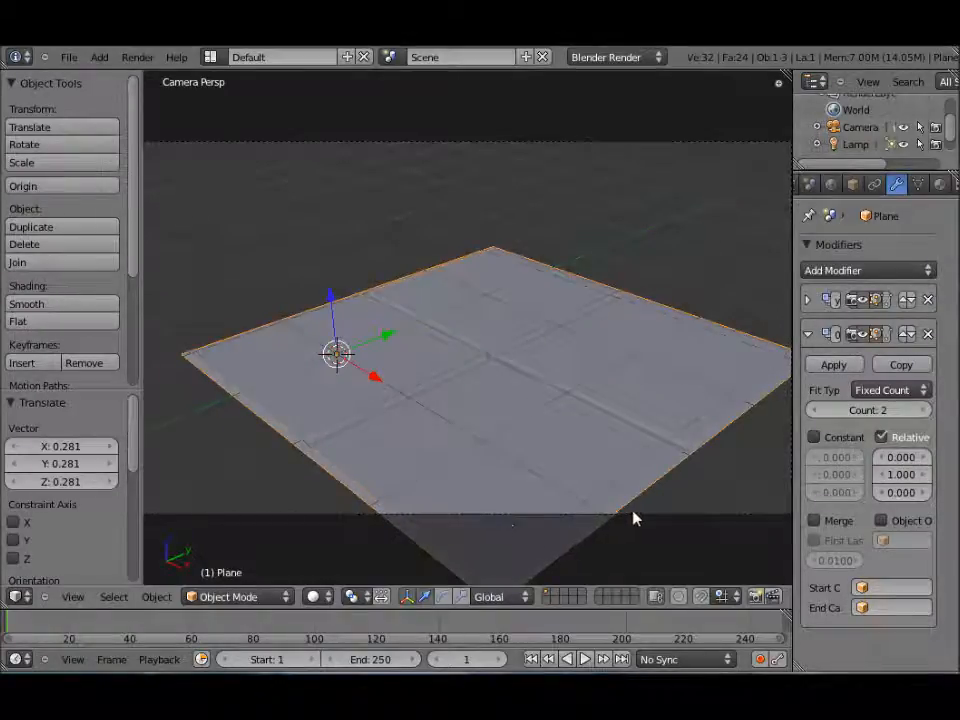
mouse_move(620, 252)
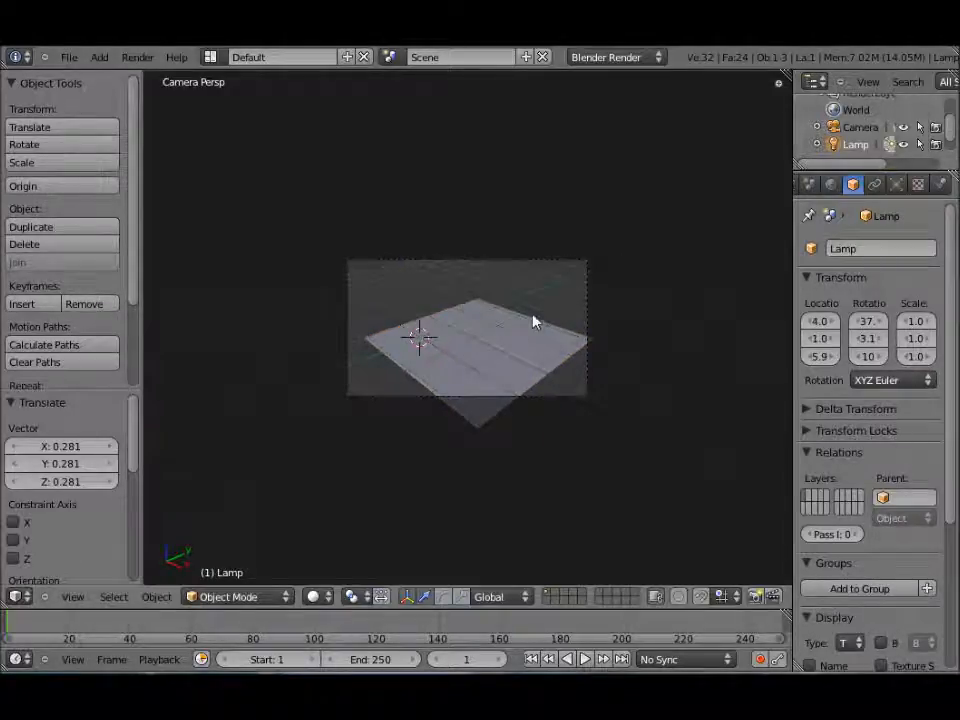
Move the plane and lamp so the tile grid is framed in camera view
key(7)
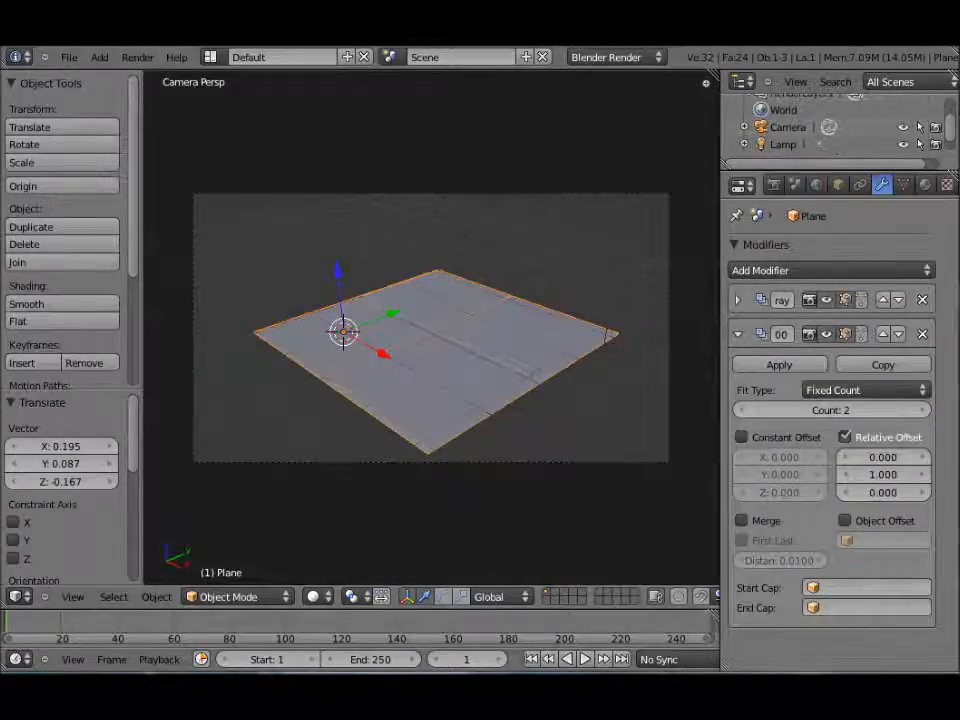
Create a cream 'Tile' material and add a second material slot named 'Border'
click(924, 184)
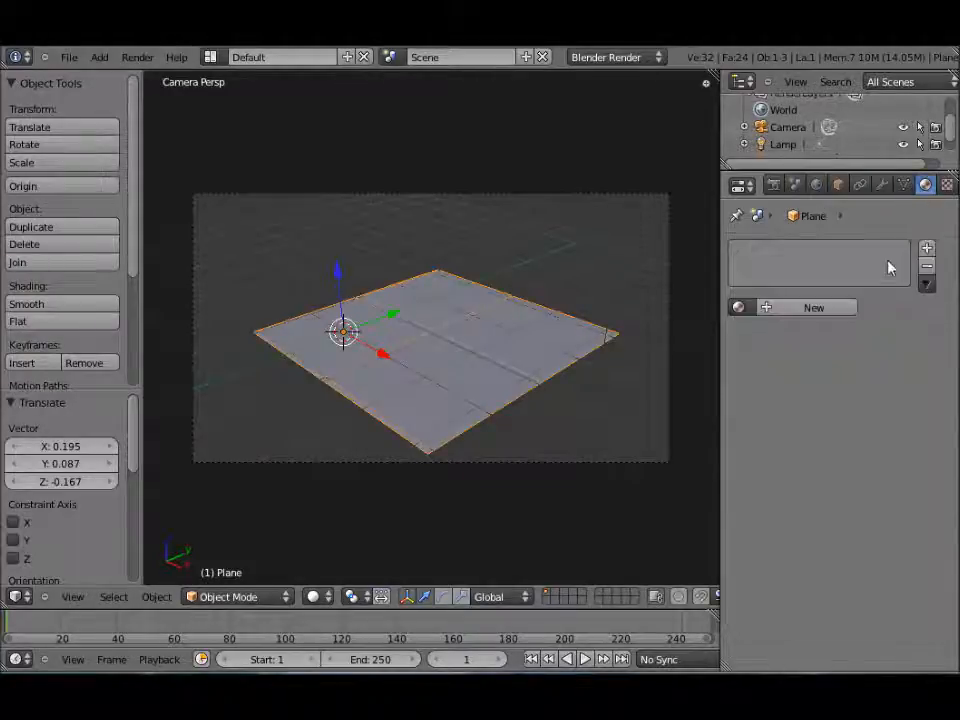
click(813, 307)
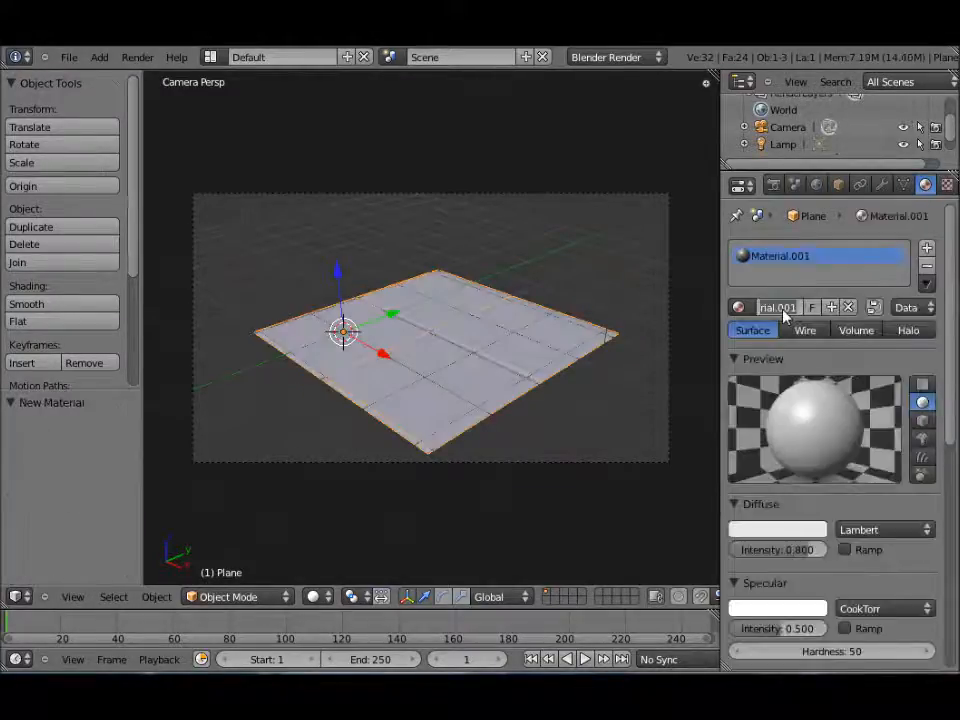
text(Tile)
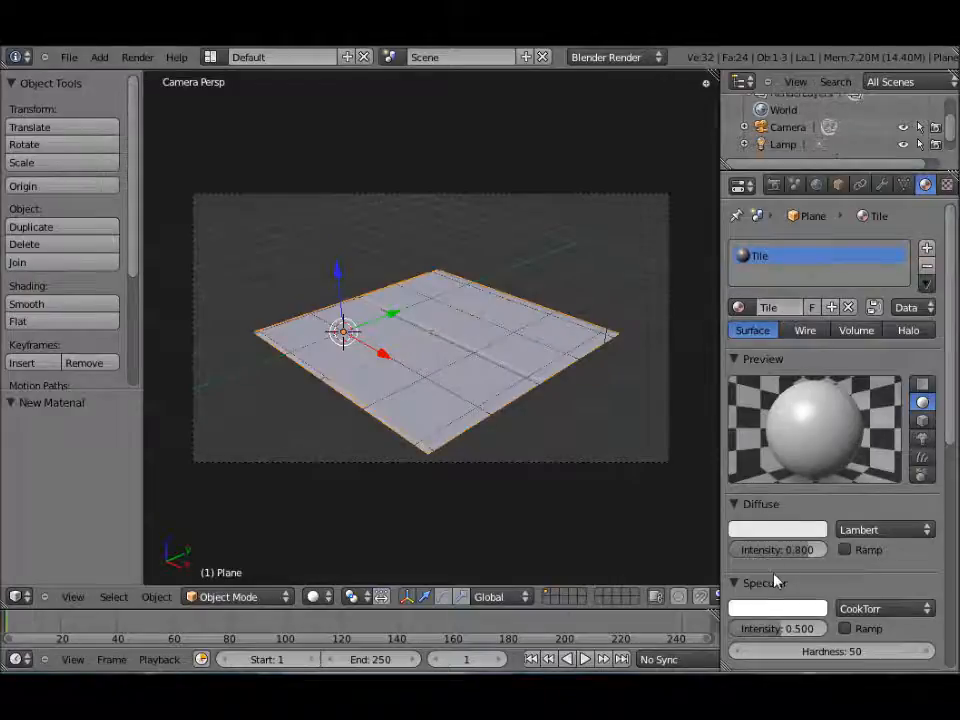
click(778, 529)
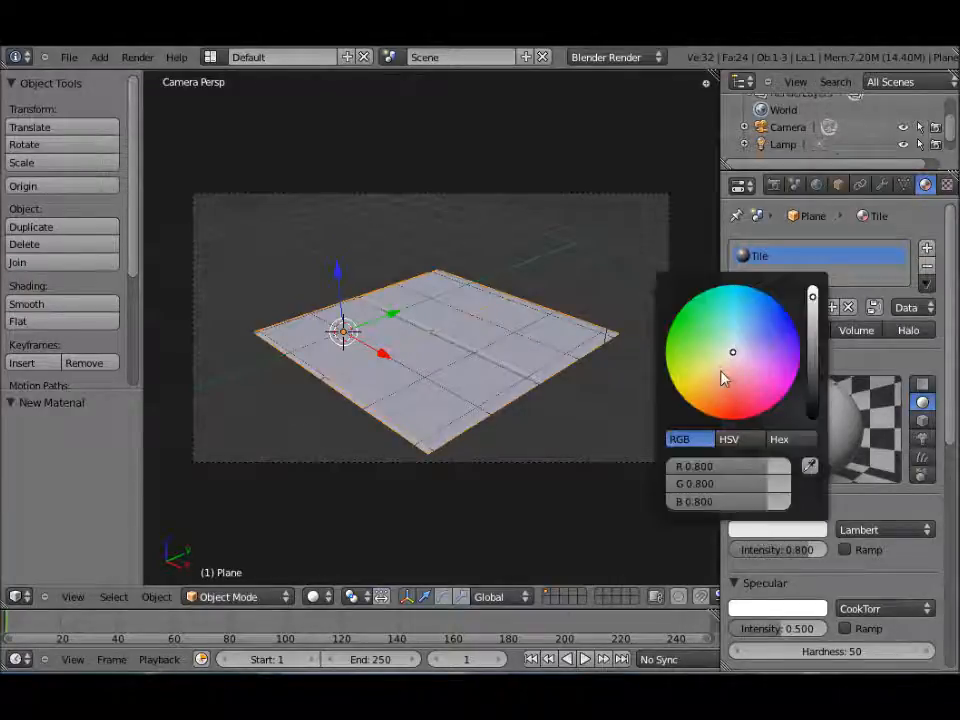
click(448, 356)
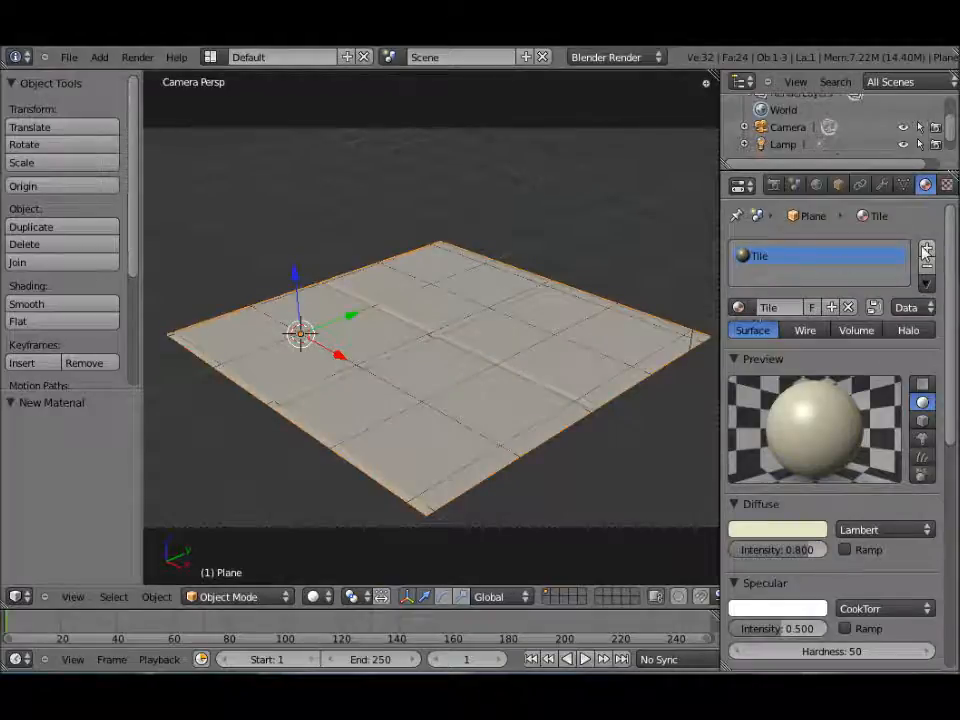
click(926, 248)
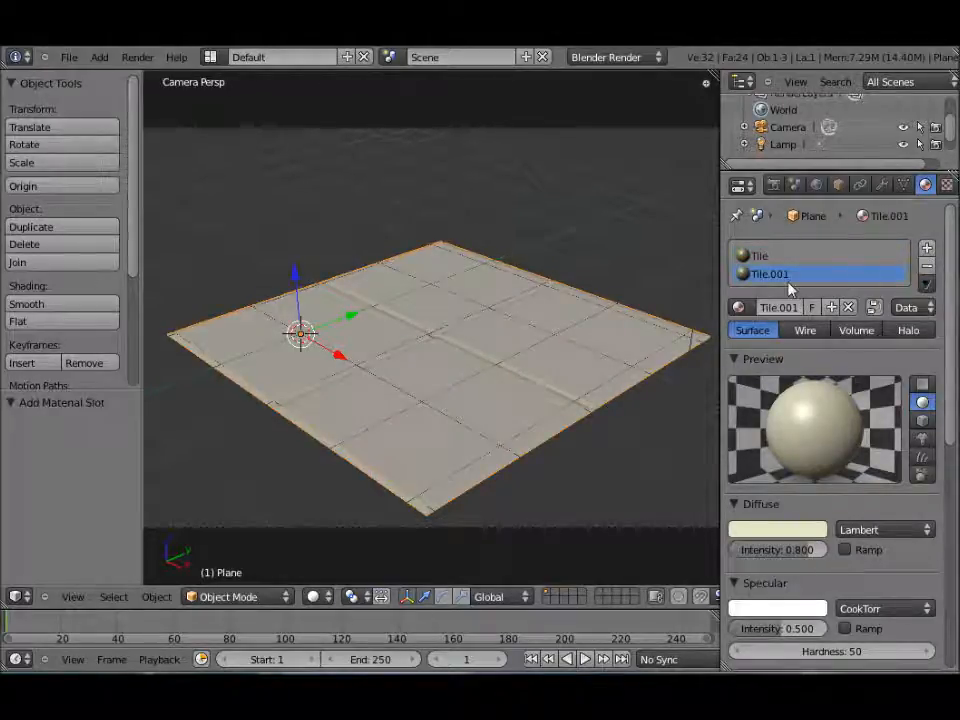
mouse_move(778, 307)
text(B)
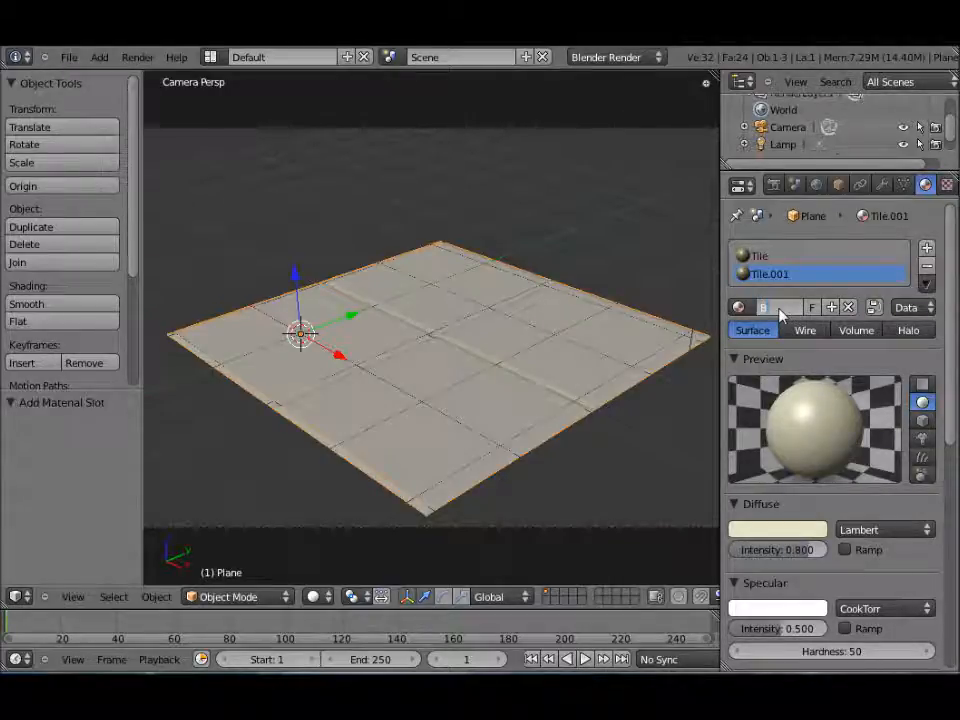
click(770, 307)
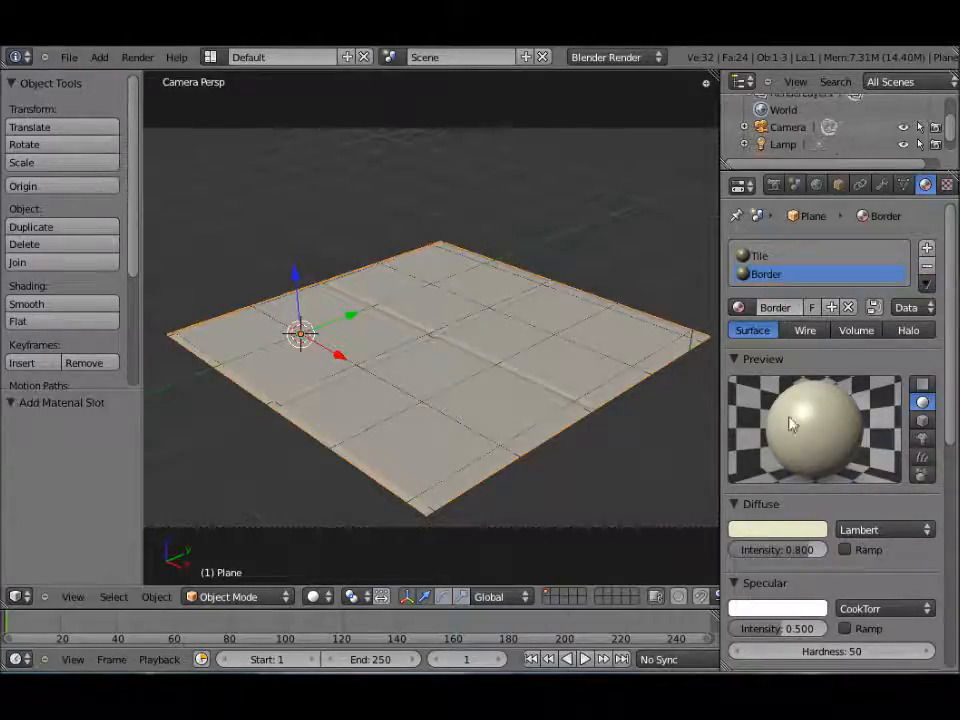
Assign the Tile material to the tile faces and Border to the border strips
click(777, 529)
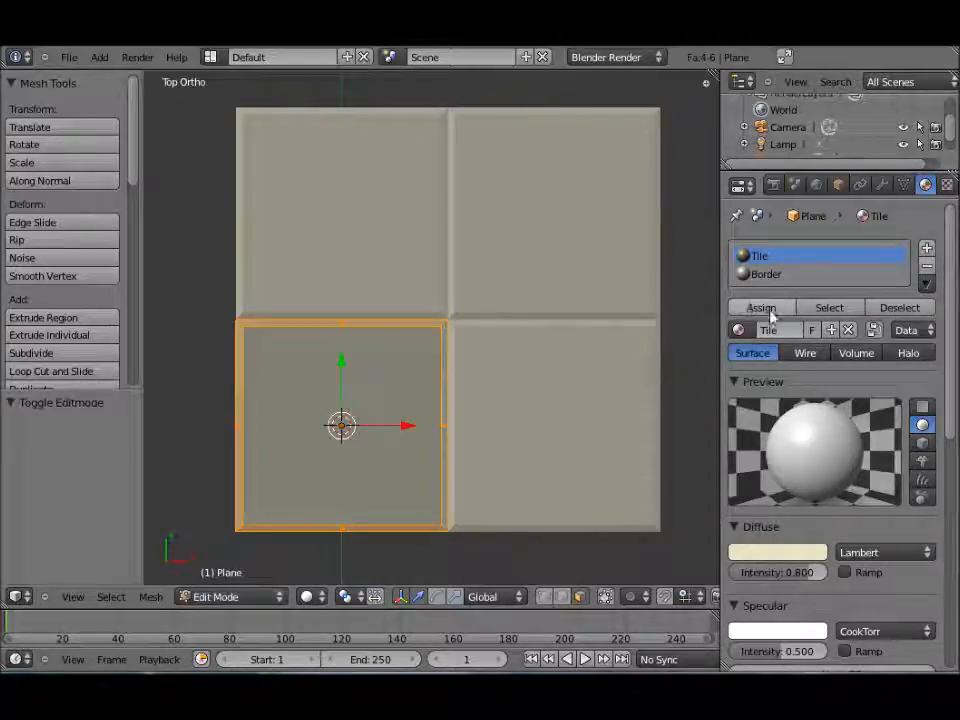
click(766, 274)
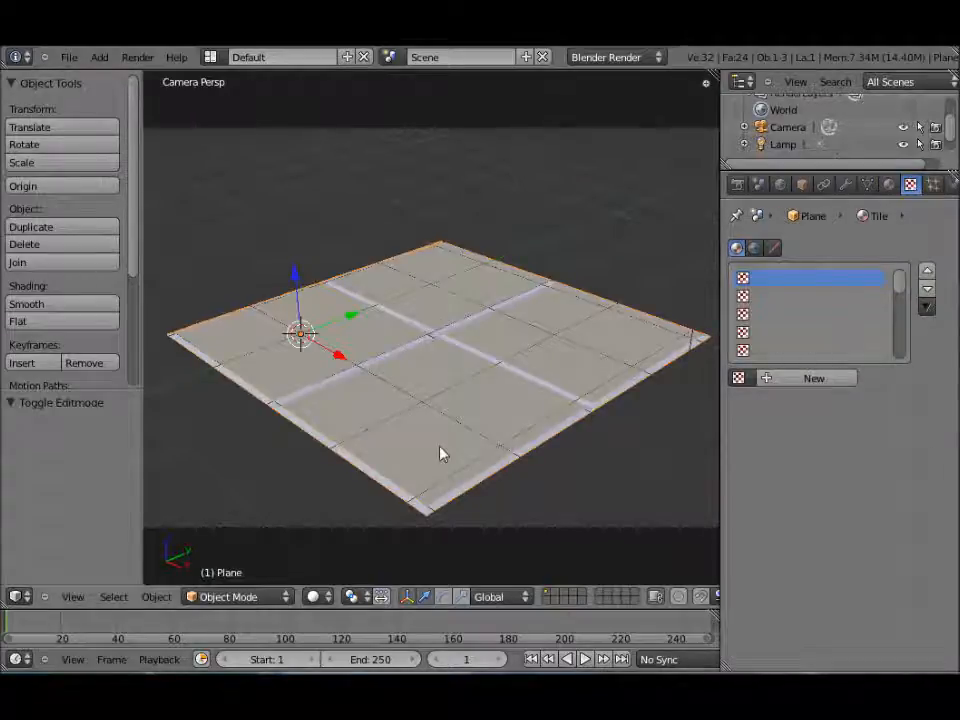
mouse_move(447, 472)
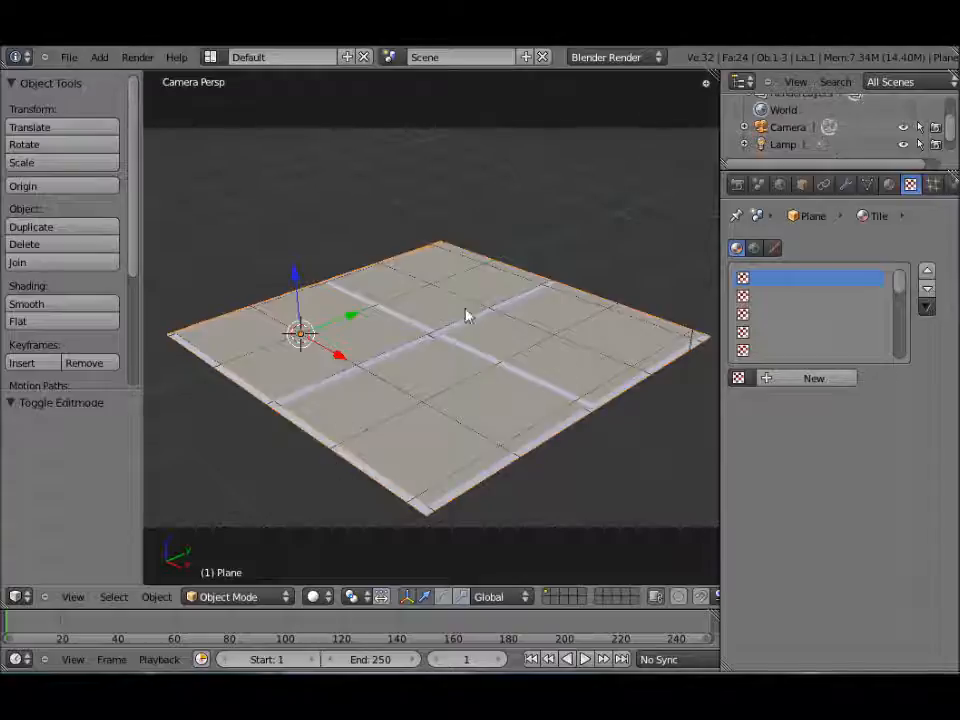
mouse_move(814, 378)
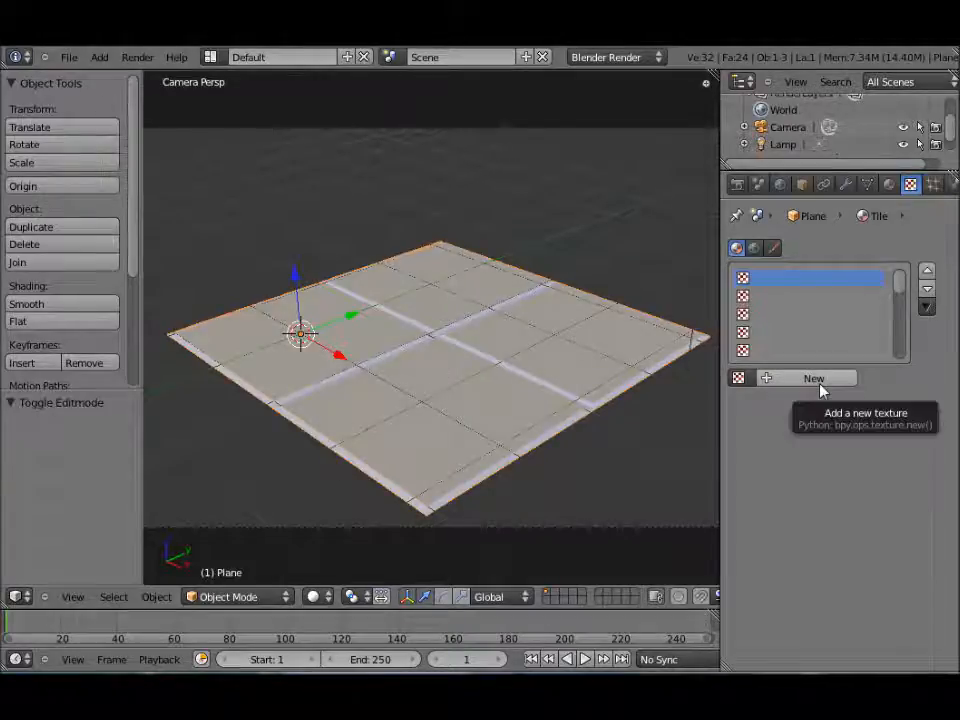
Add a Clouds texture to the Tile material with hard noise and size 0.35
click(814, 378)
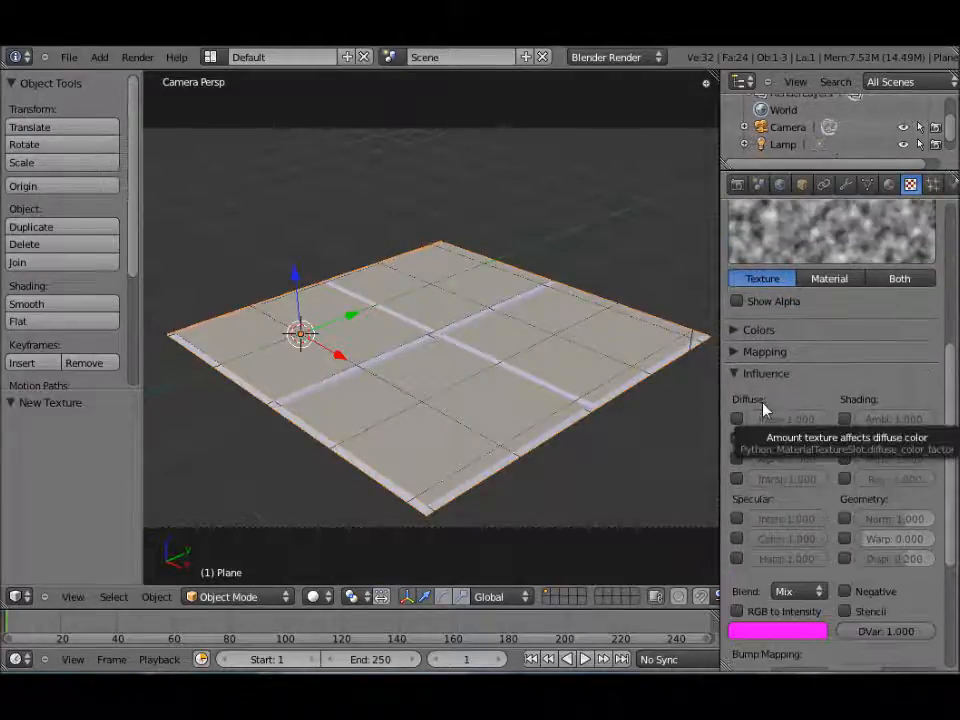
click(738, 438)
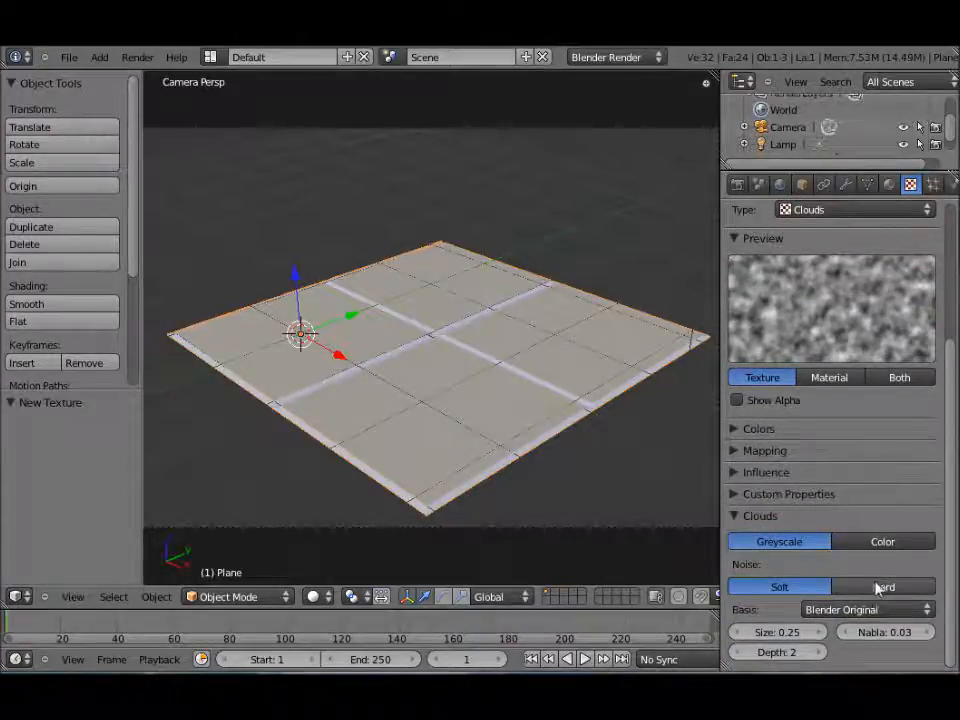
click(883, 587)
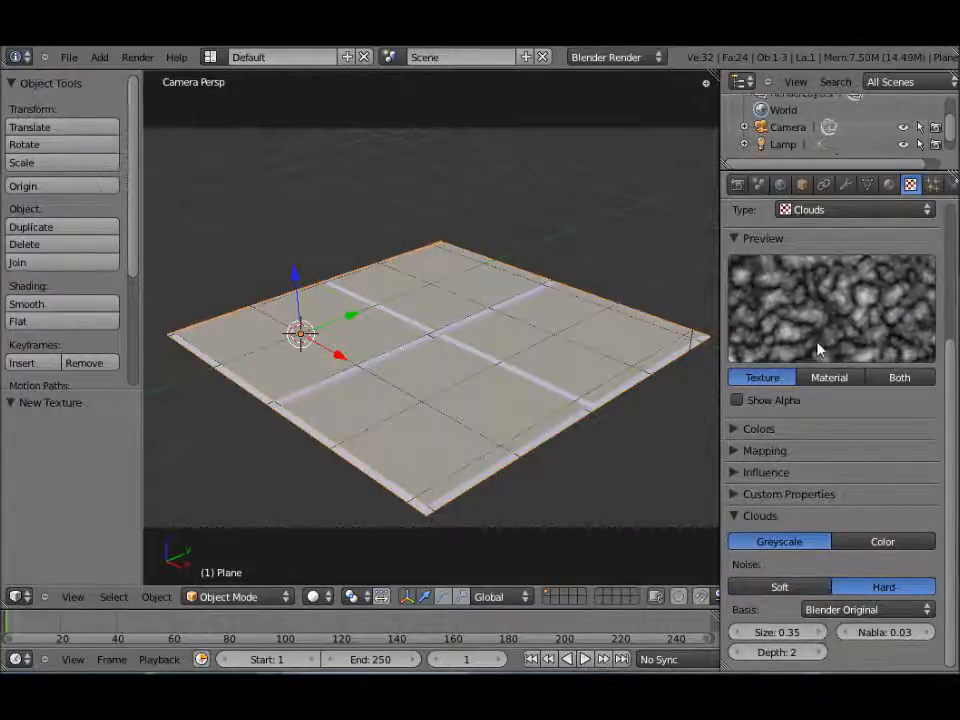
Preview texture and material together, switching the preview shape between sphere and plane
click(898, 377)
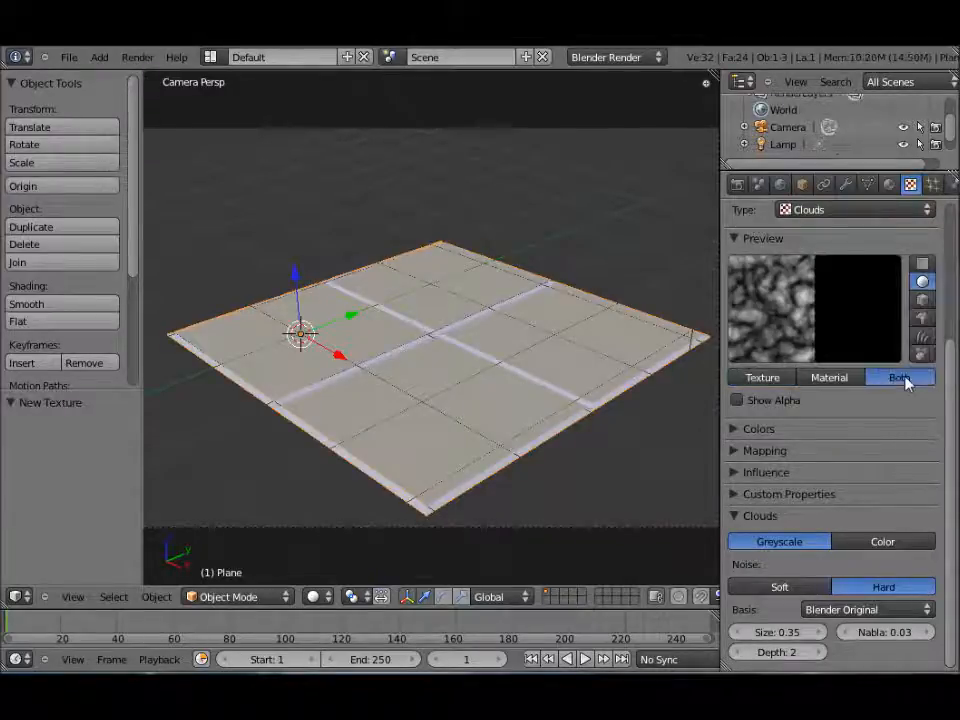
click(898, 377)
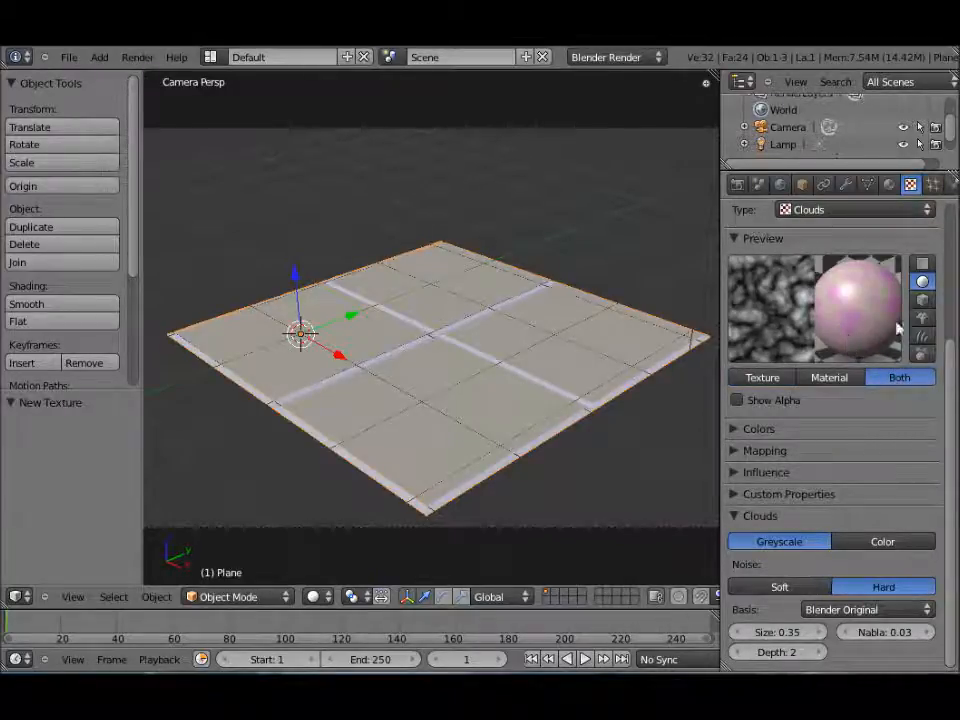
click(921, 265)
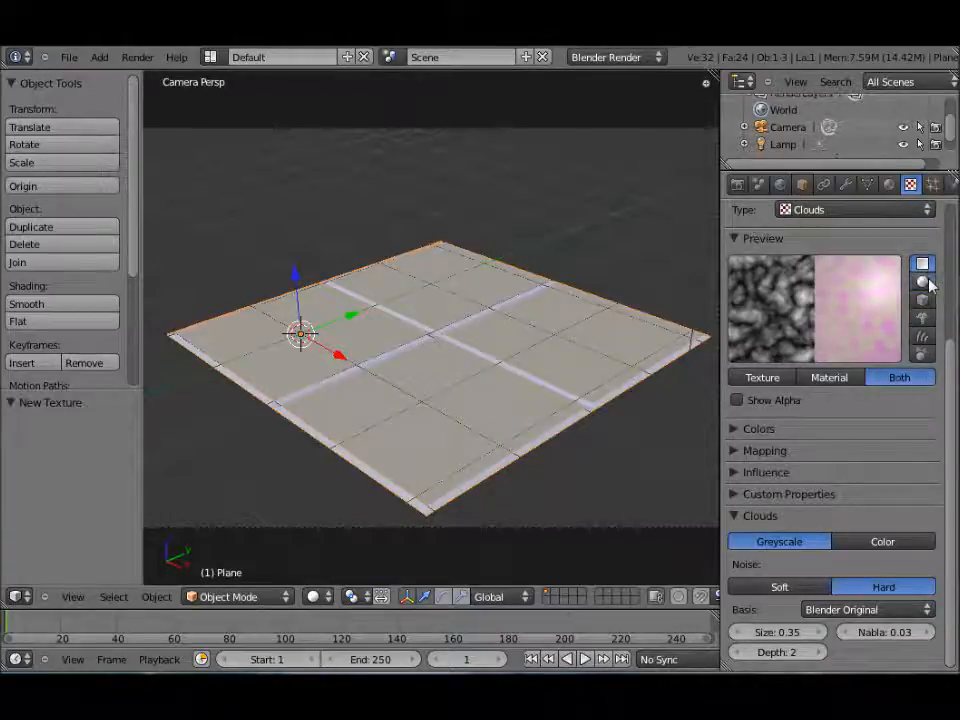
click(922, 281)
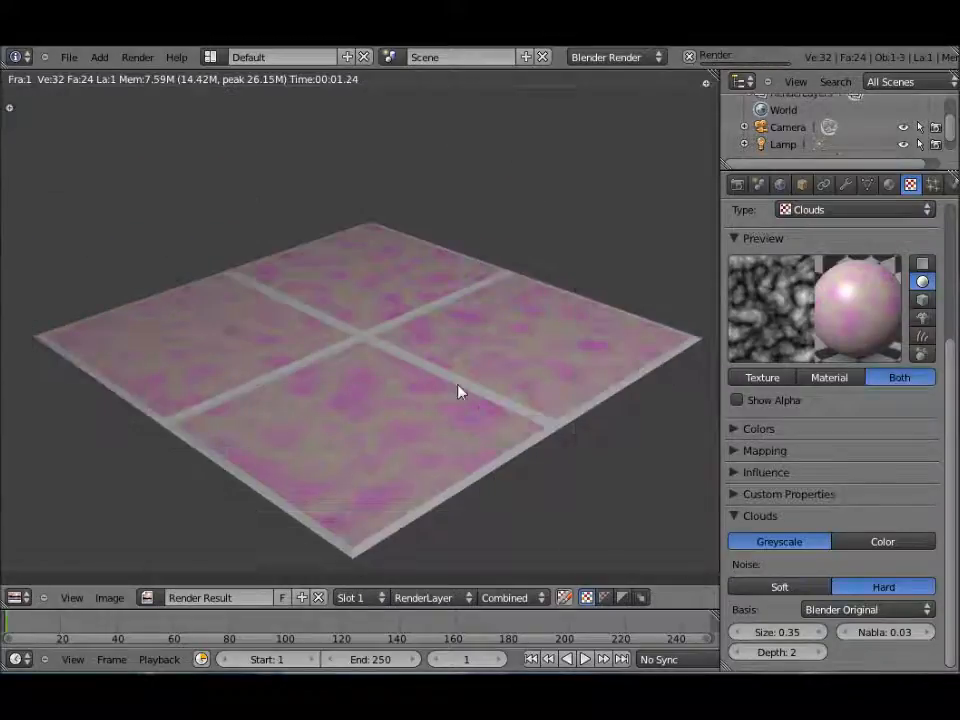
Set the Clouds texture's influence colour to a pale cream and re-render
click(766, 472)
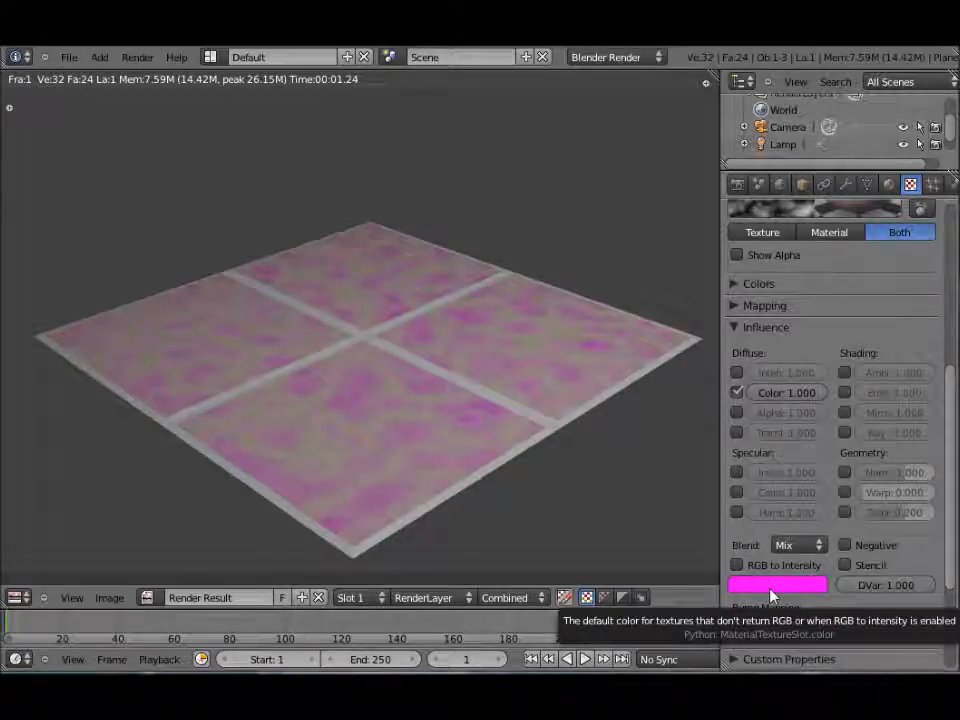
click(778, 585)
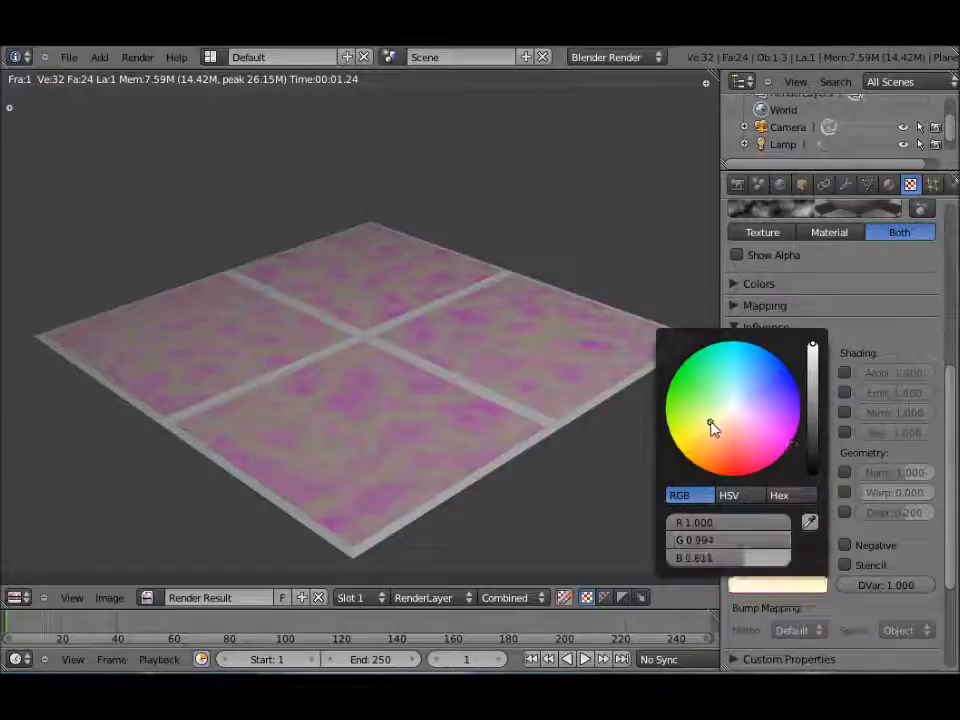
drag(710, 425, 712, 431)
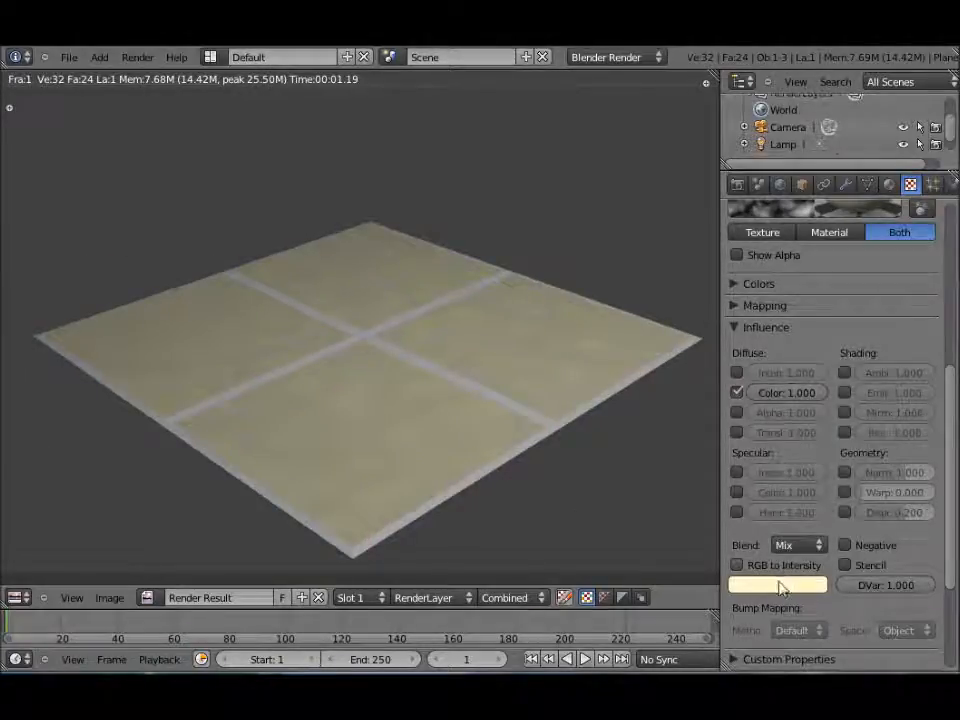
click(778, 584)
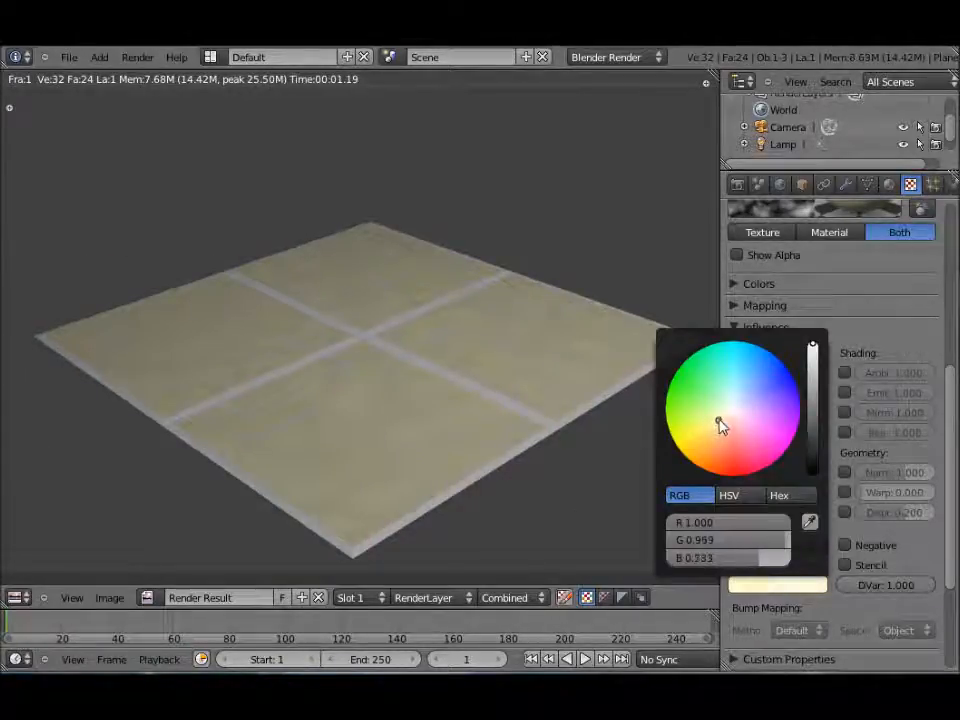
drag(720, 425, 718, 419)
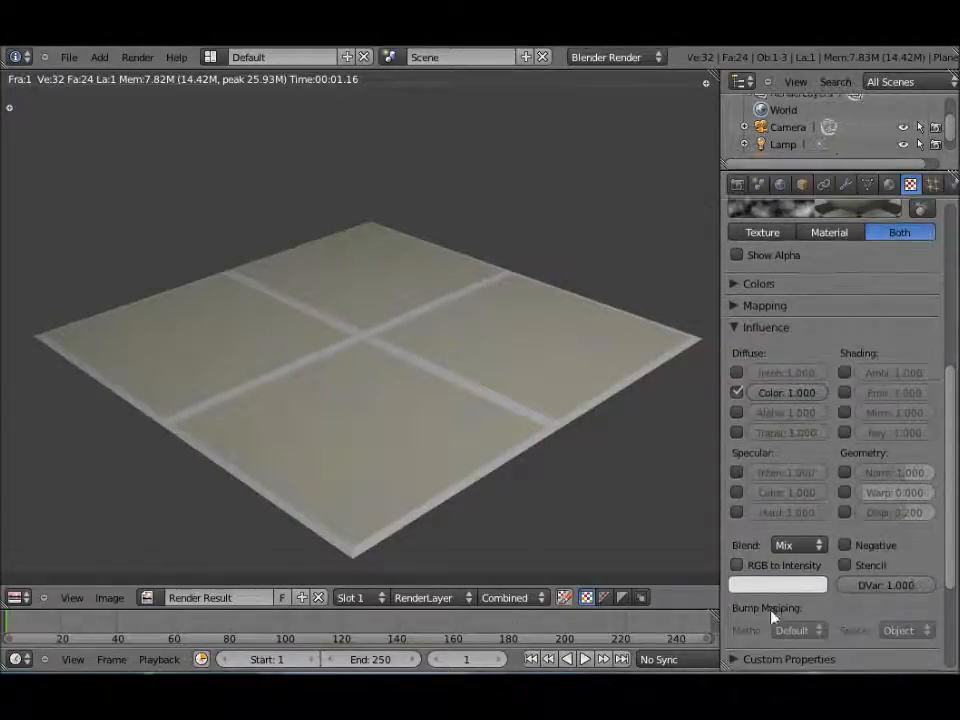
click(777, 585)
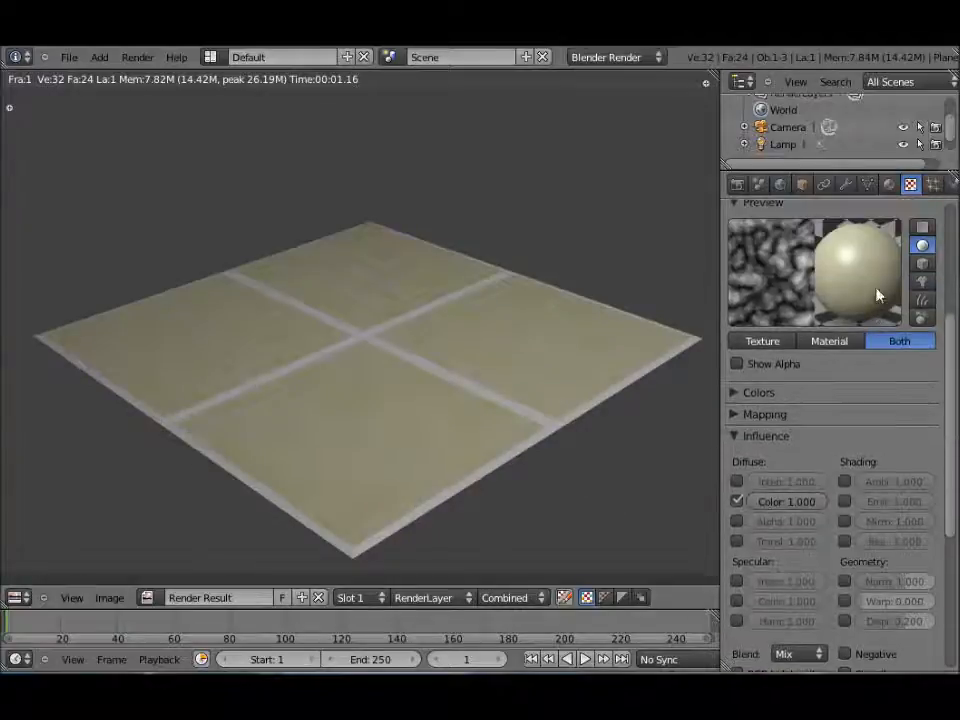
click(889, 184)
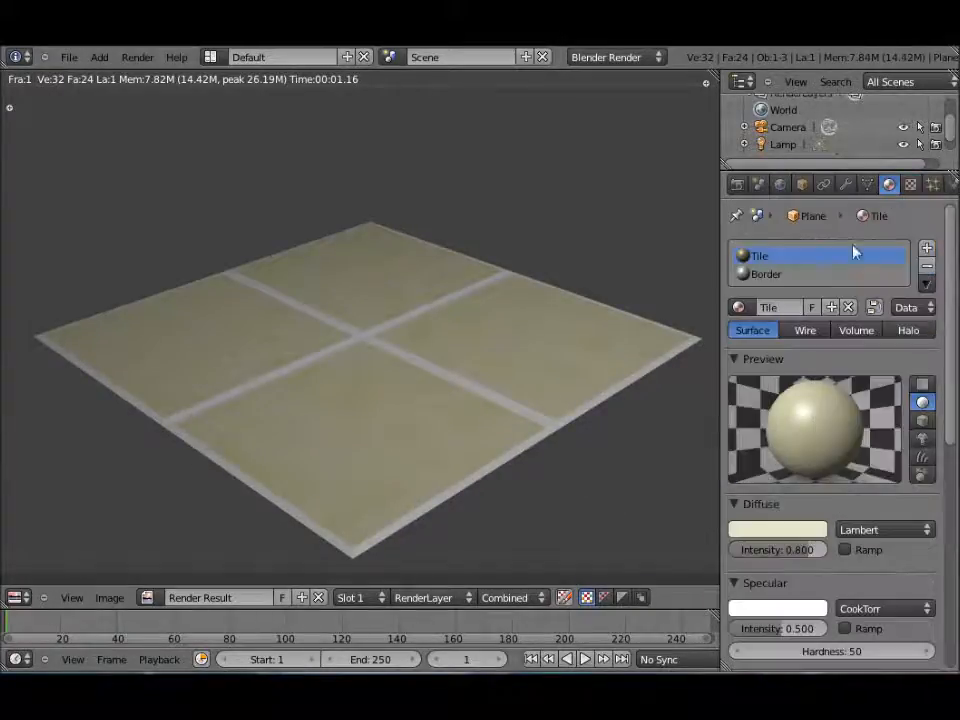
Lighten the Tile diffuse colour to off-white and open an empty texture slot
click(778, 529)
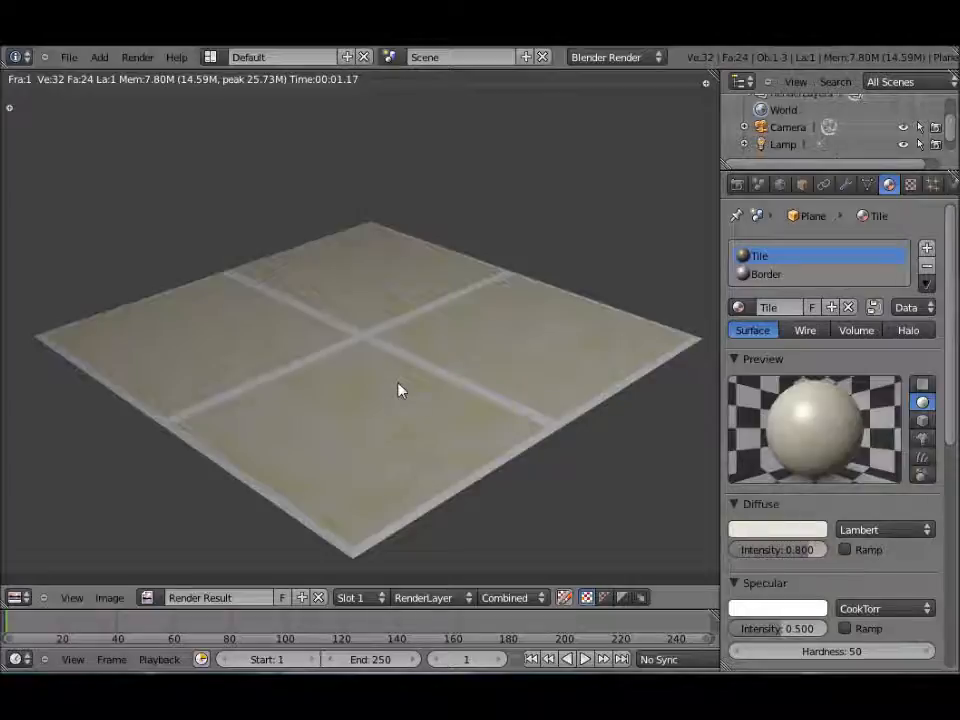
click(910, 184)
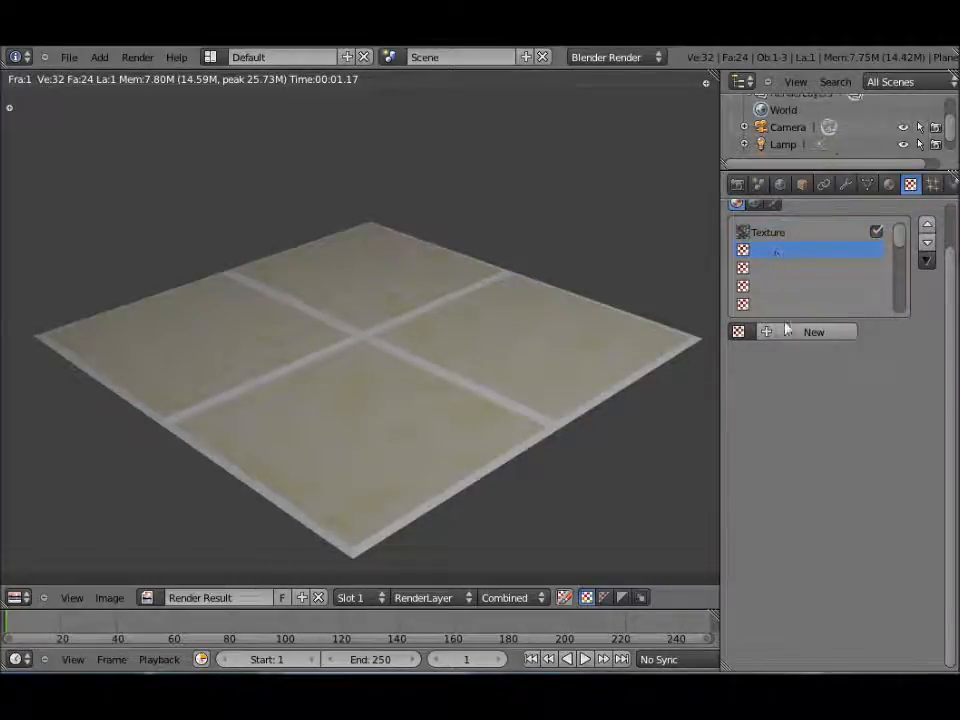
Add a Clouds texture named 'Col' with a pale near-white influence colour
click(813, 331)
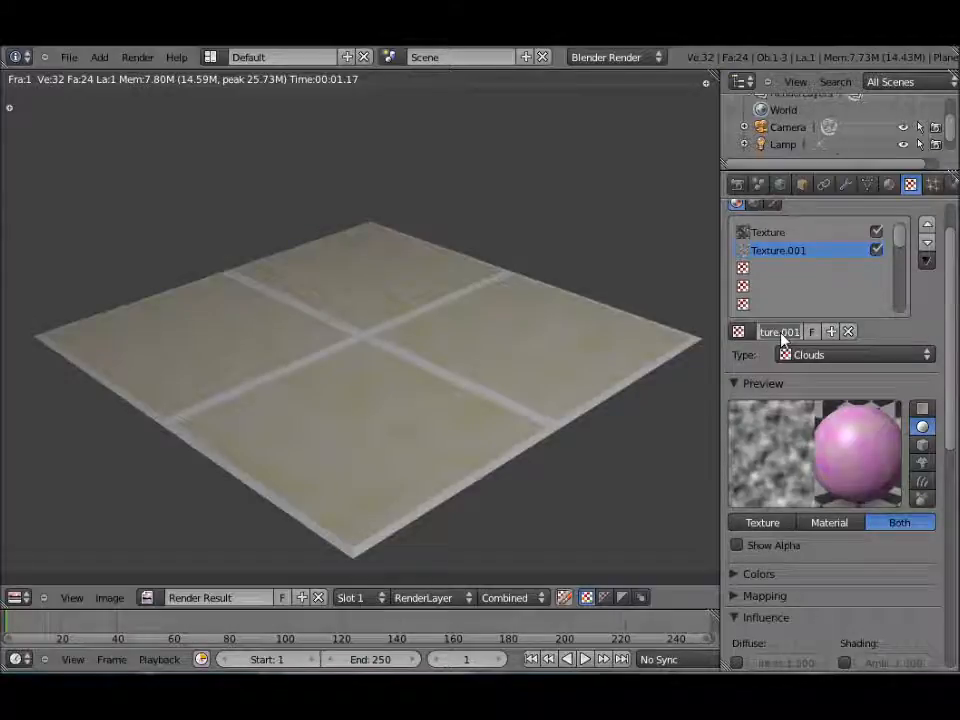
text(Col)
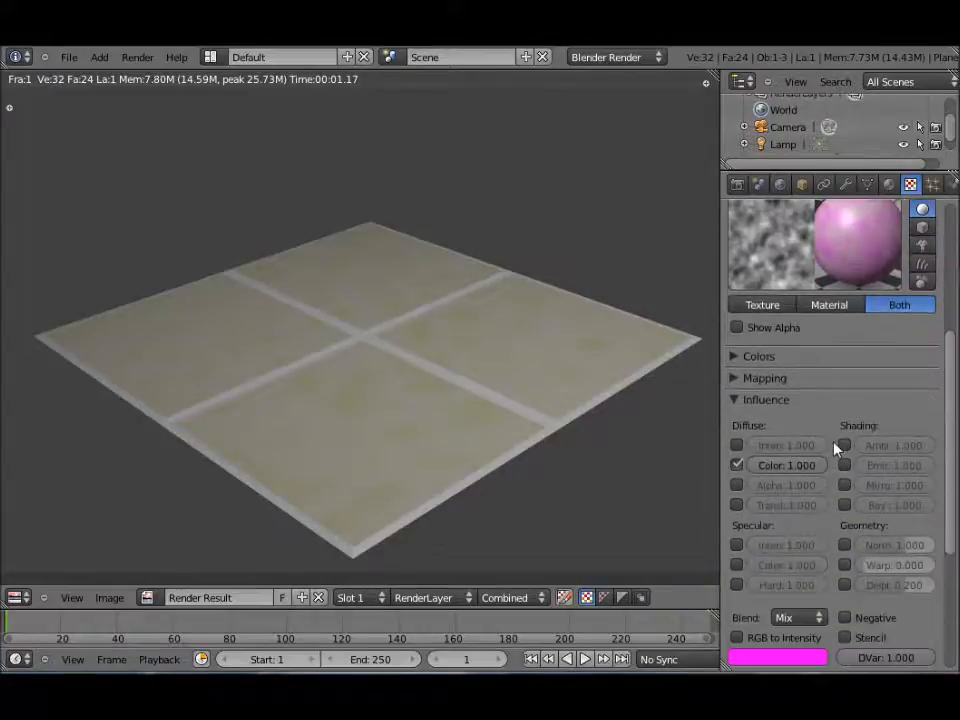
scroll(down, 3)
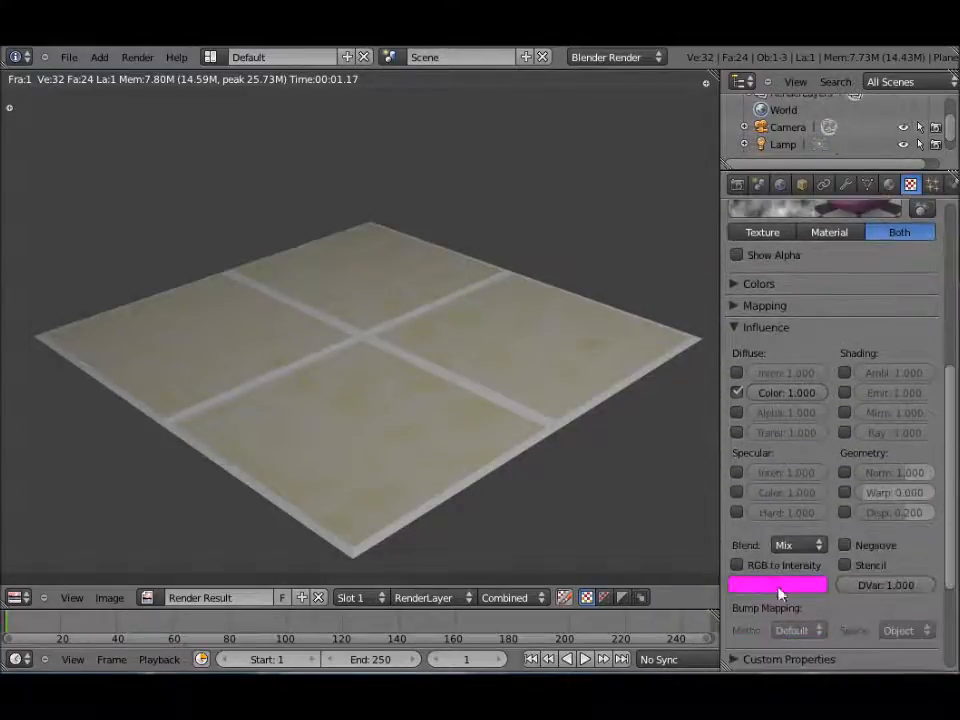
click(778, 585)
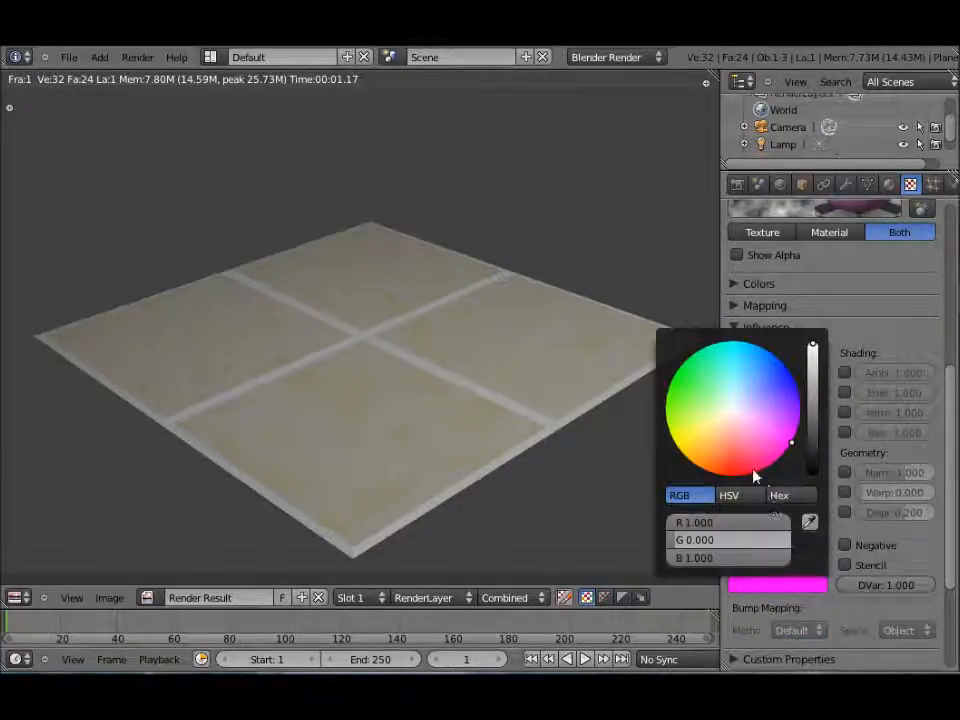
click(725, 417)
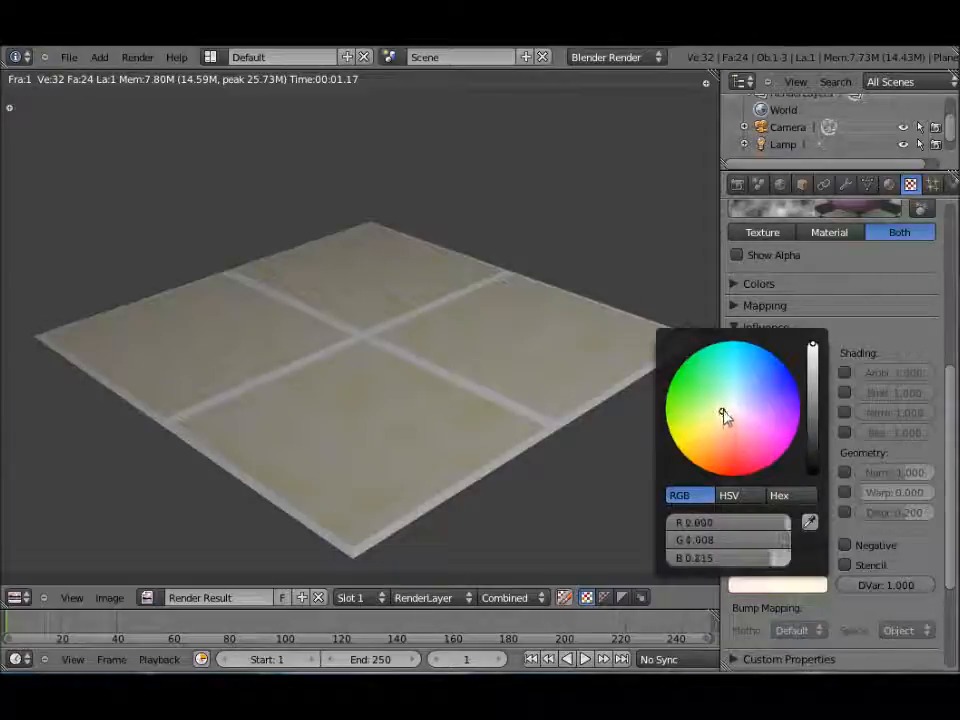
click(724, 420)
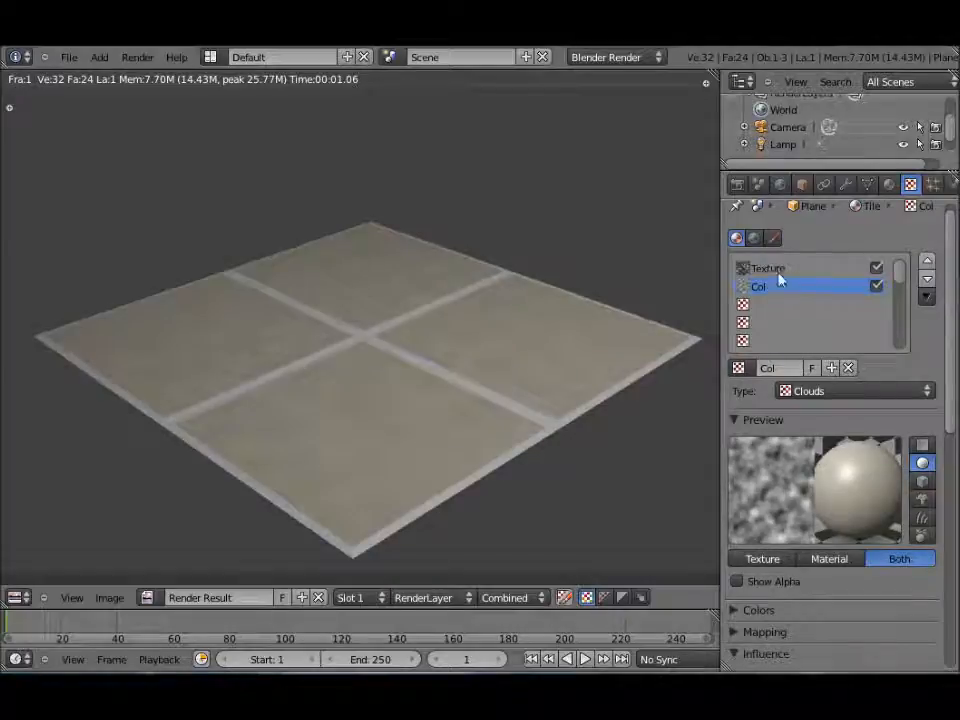
click(768, 268)
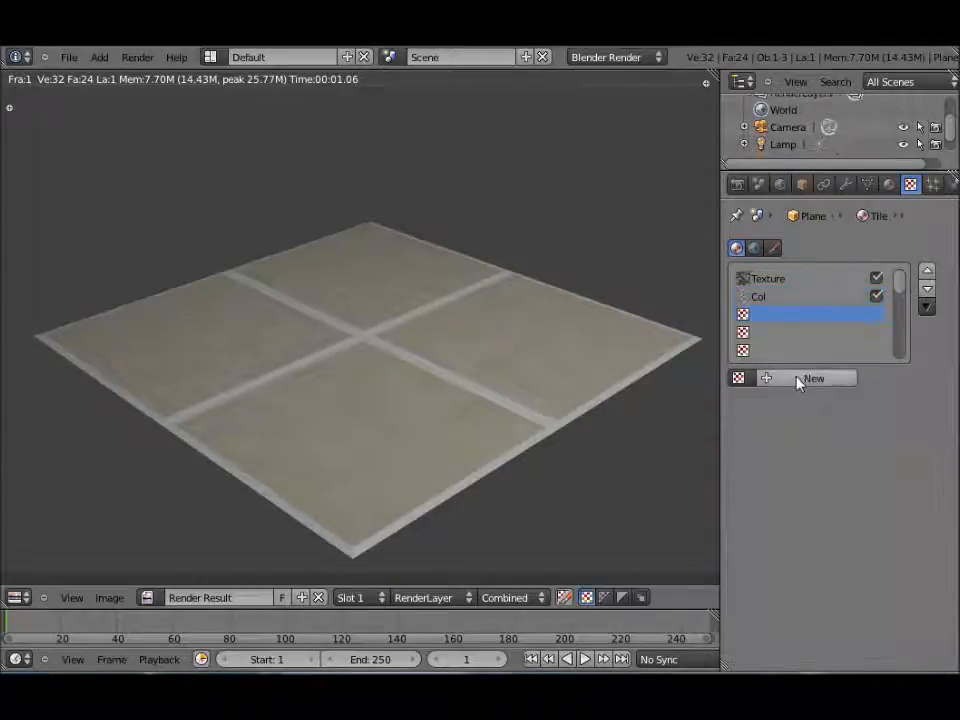
Create a new Clouds texture in the third slot and rename it Stencil
click(813, 378)
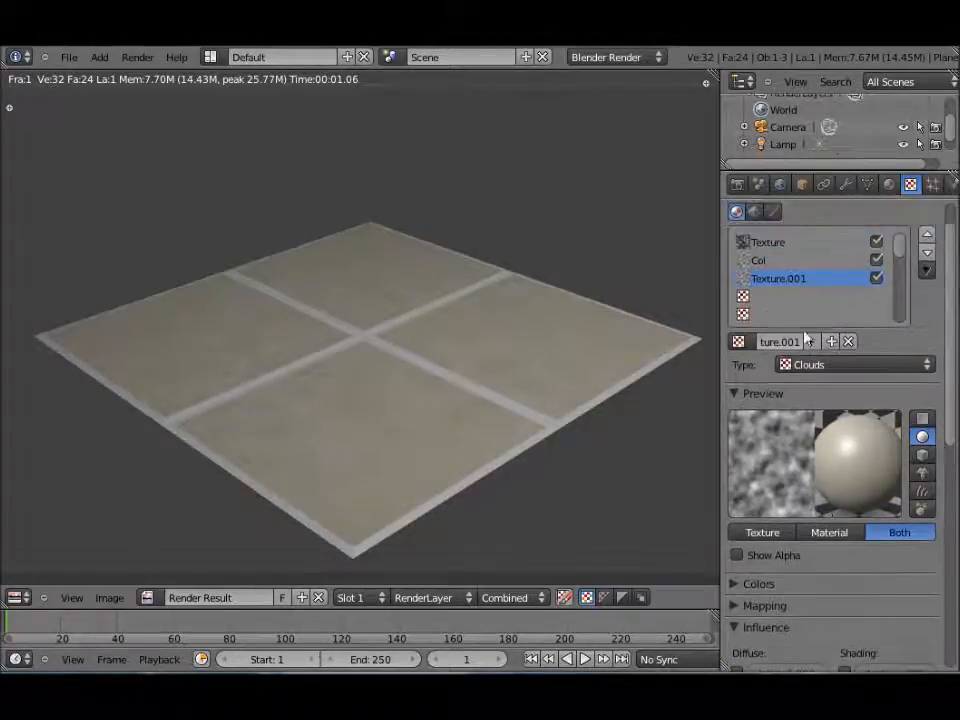
click(780, 341)
text(Stencil)
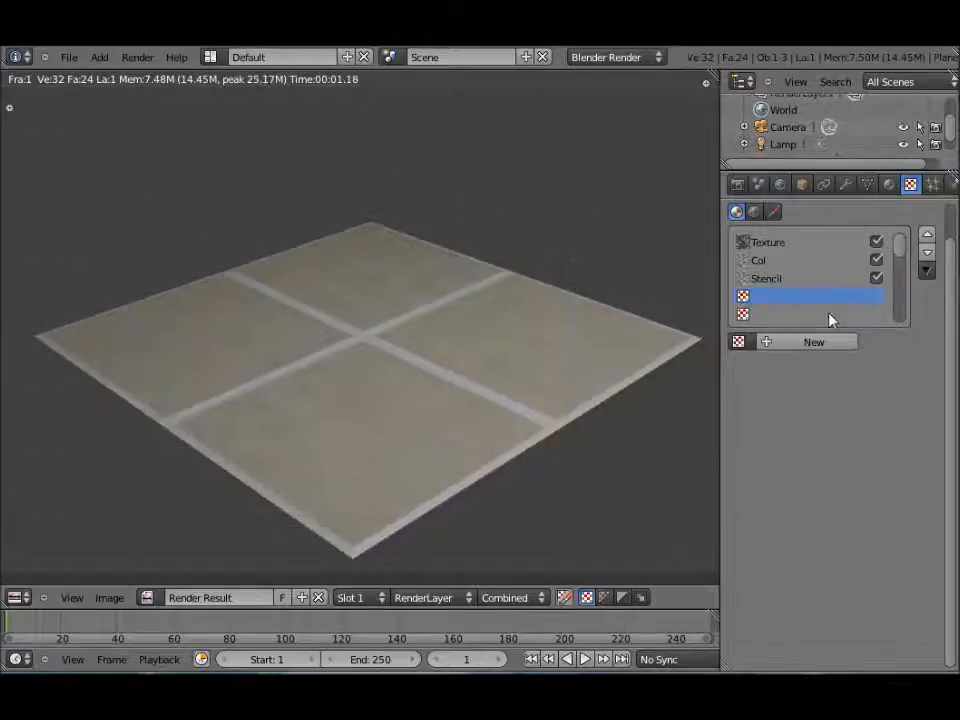
Add a Nor texture that affects normals instead of colour, then tint Col light grey
click(813, 342)
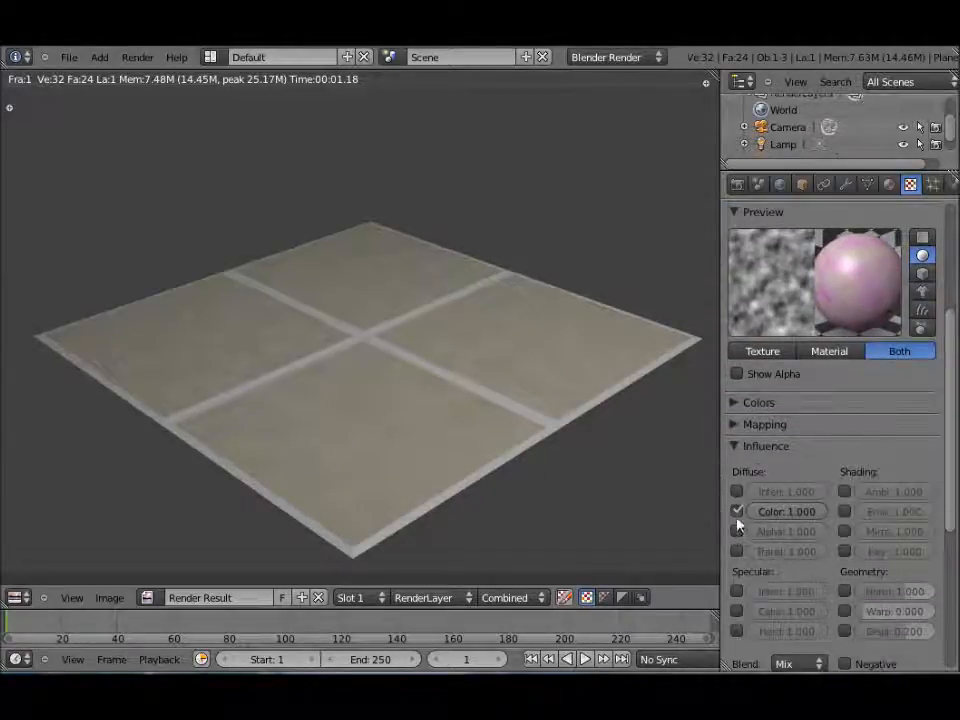
click(737, 511)
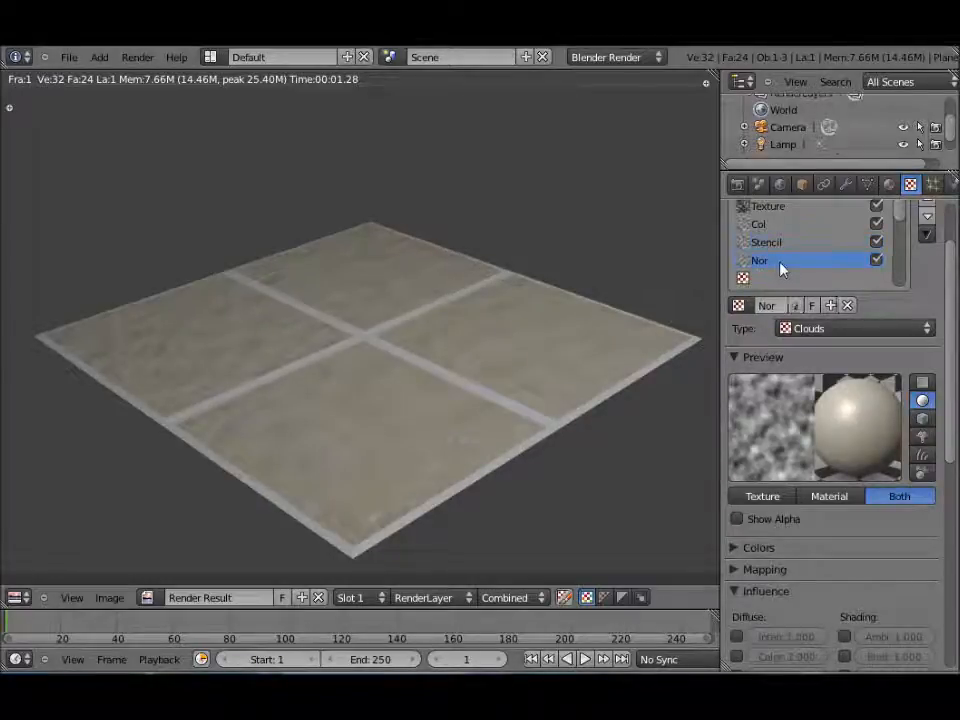
click(759, 224)
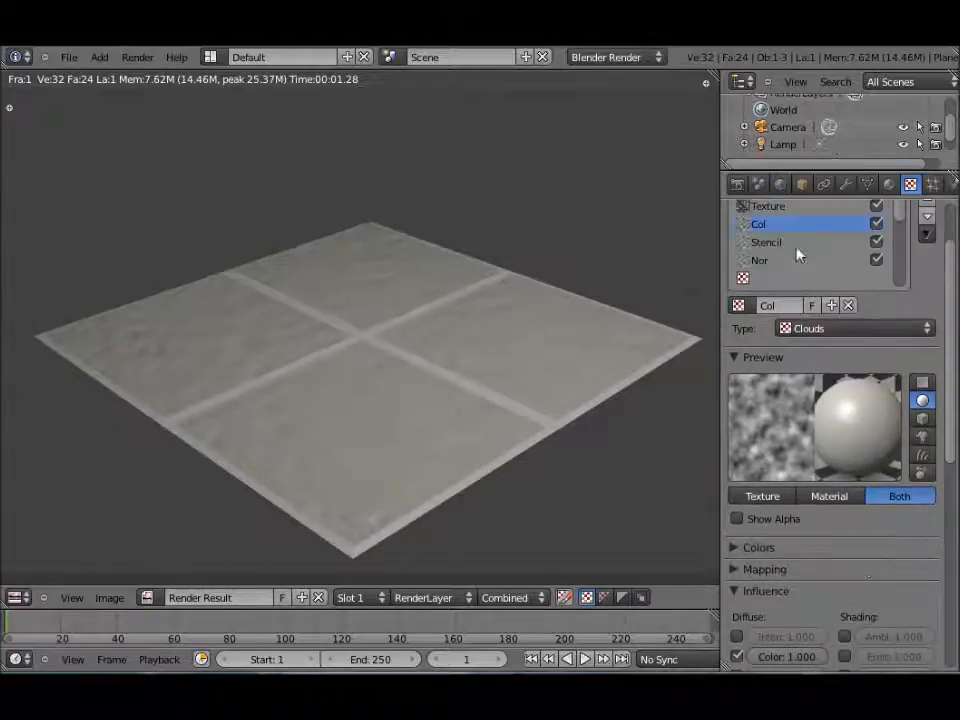
click(778, 558)
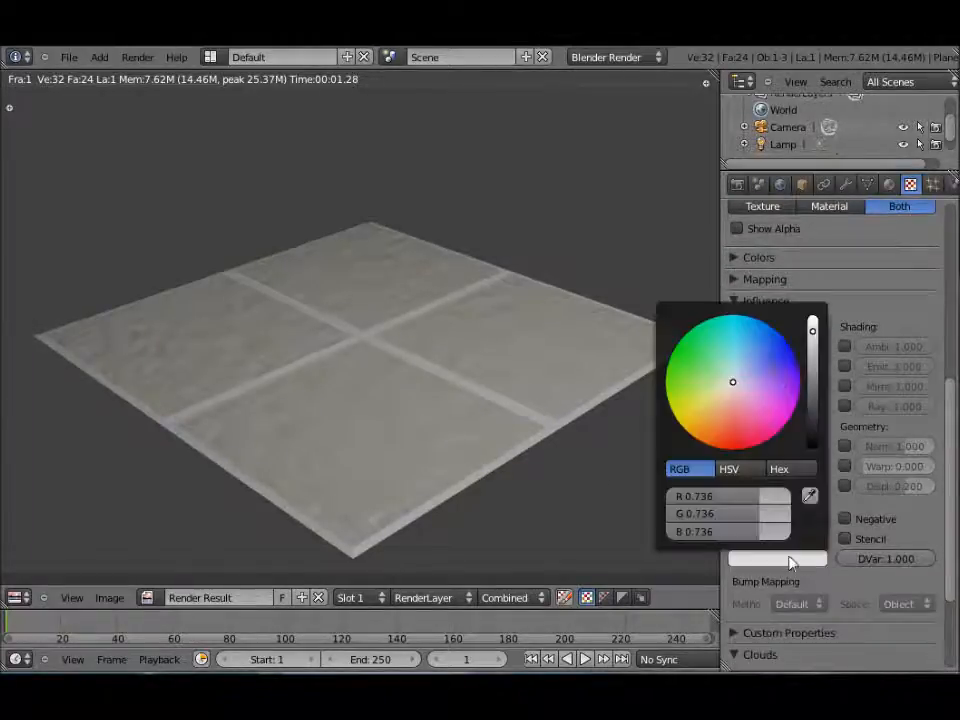